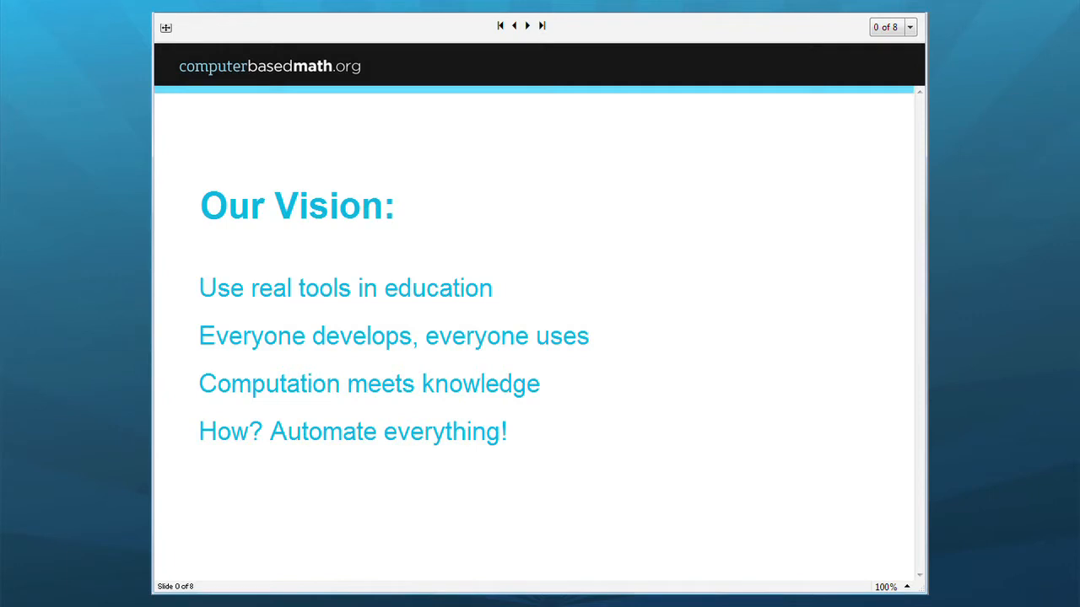
mouse_move(570, 68)
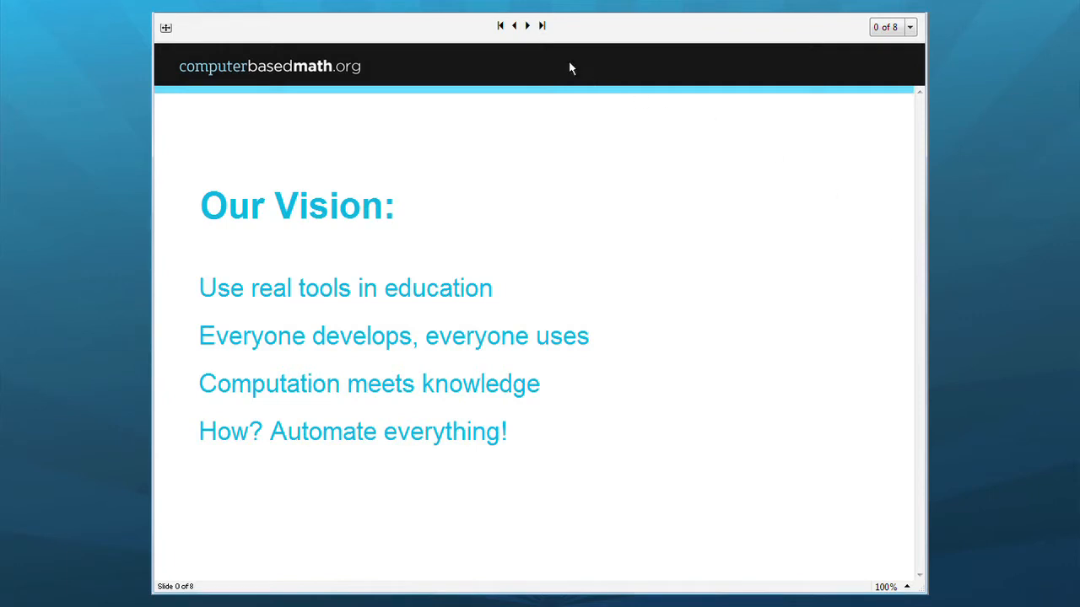
- Run the query 'expand 2t' in Wolfram|Alpha
left_click(526, 25)
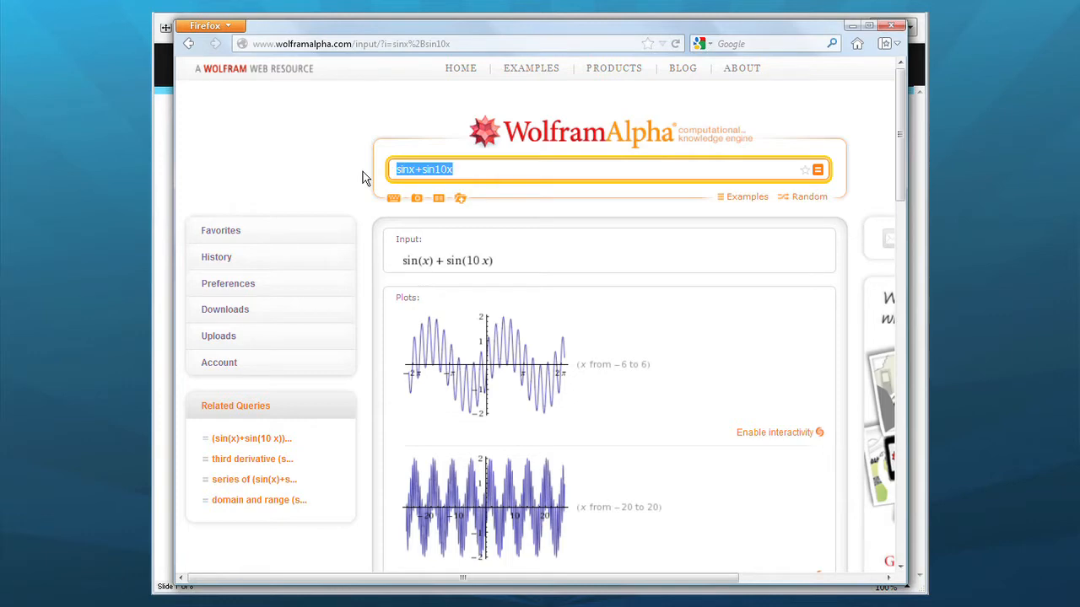
type("expand")
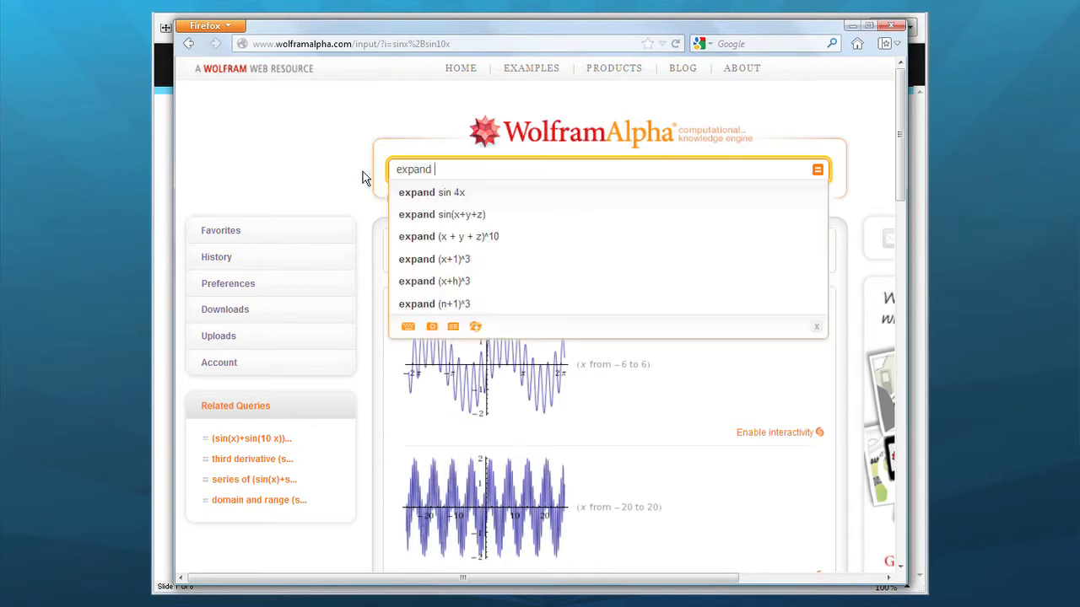
type("2t")
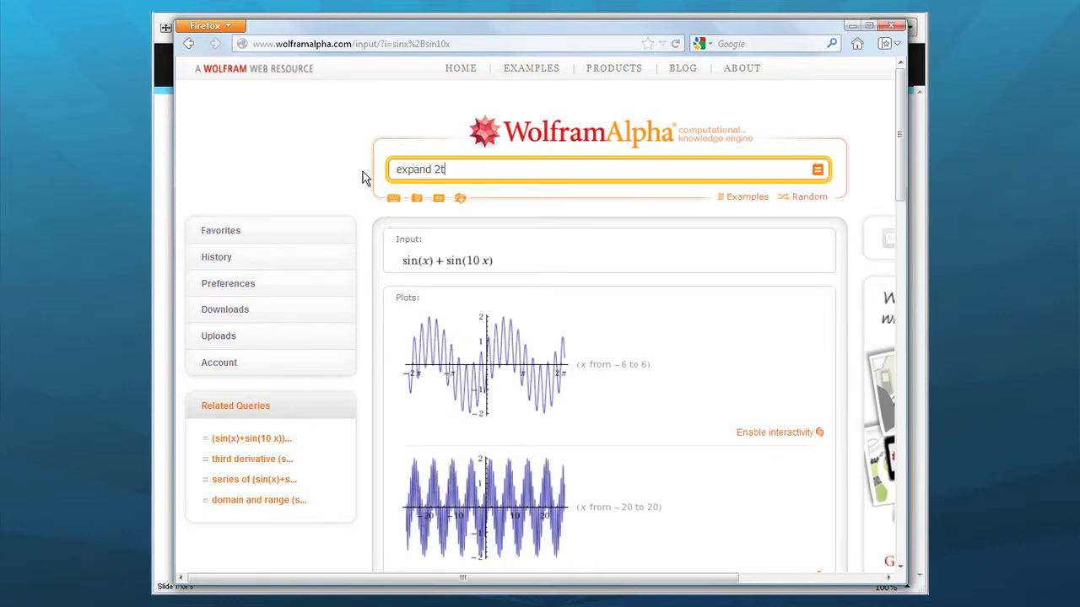
key("Return")
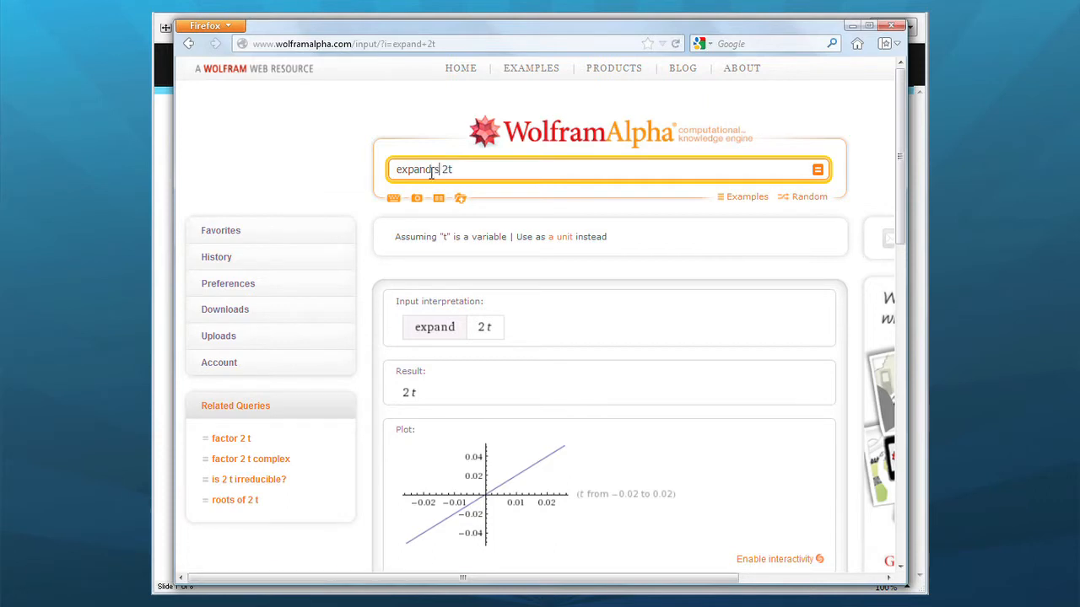
- Change the query to 'expand sin 52t' and get its trigonometric expansion
type("in")
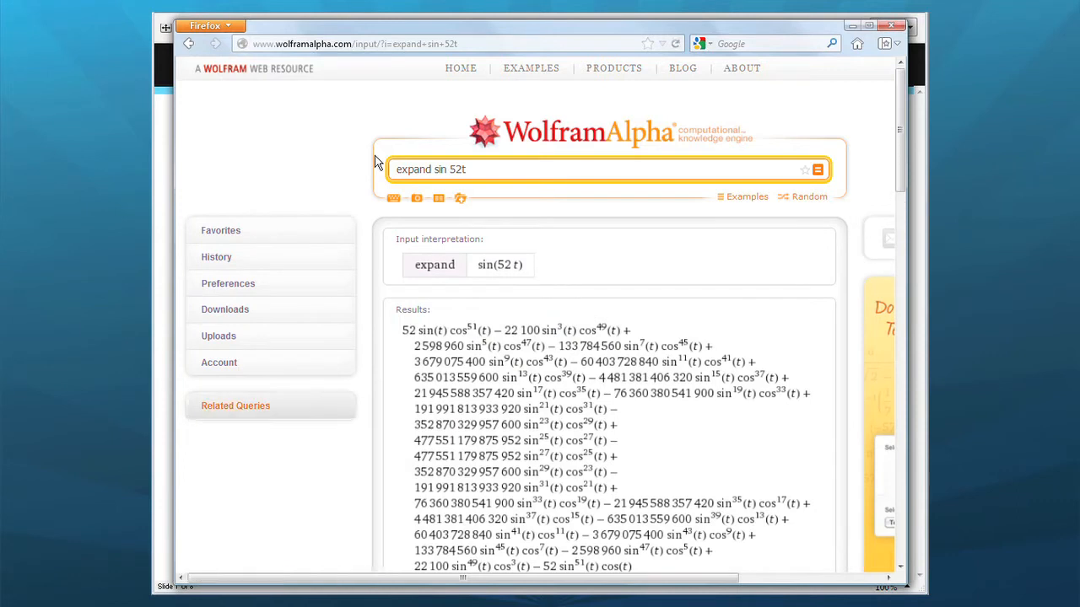
left_click(236, 405)
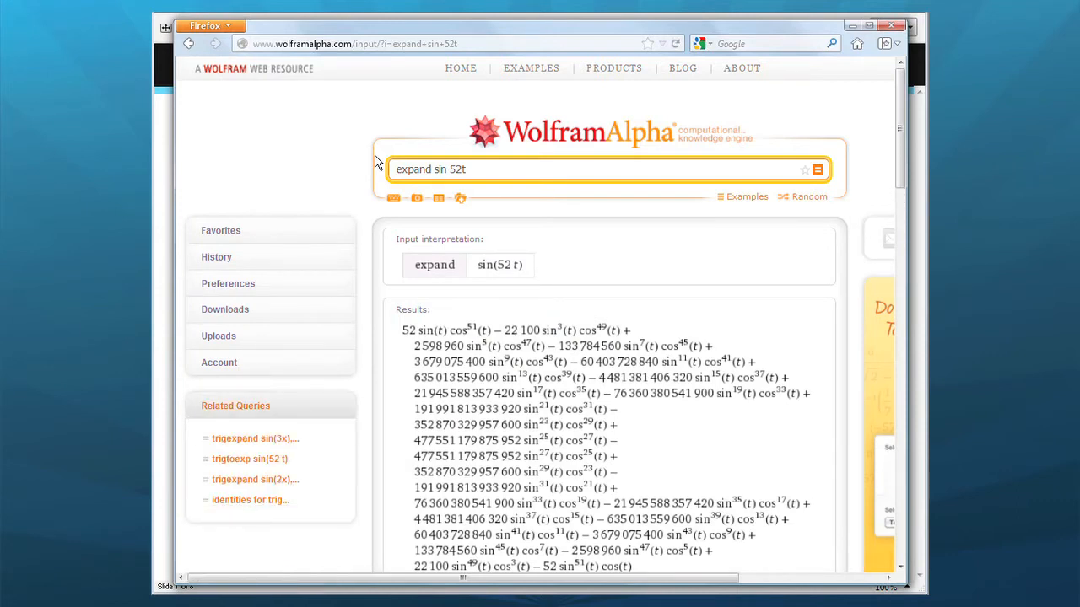
mouse_move(447, 169)
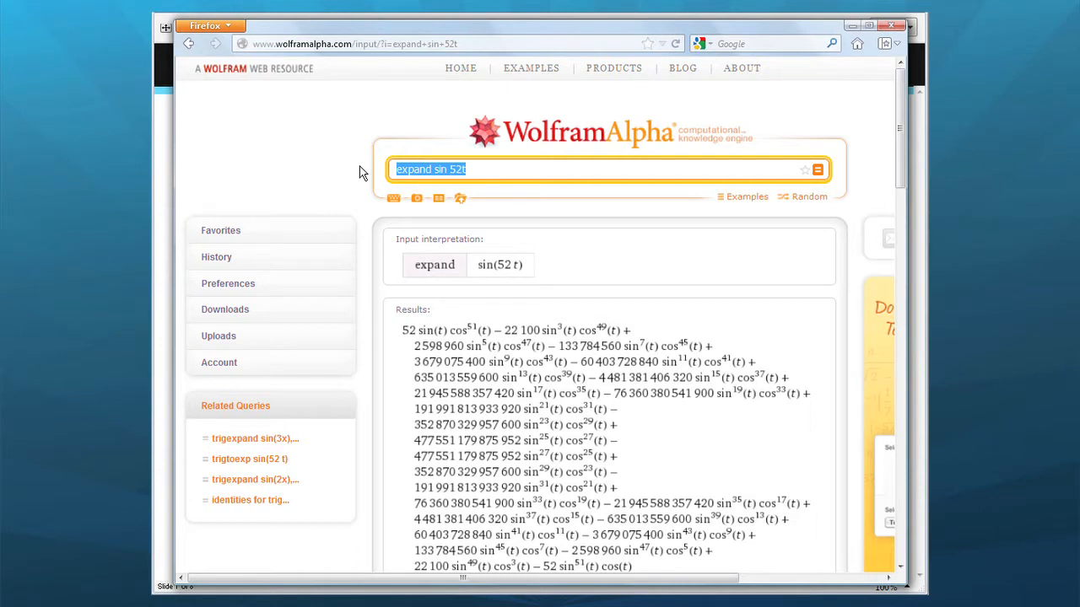
- Query 'cos rule 40 50 60' and review the three angles, equation and triangle diagram
type("cos ru")
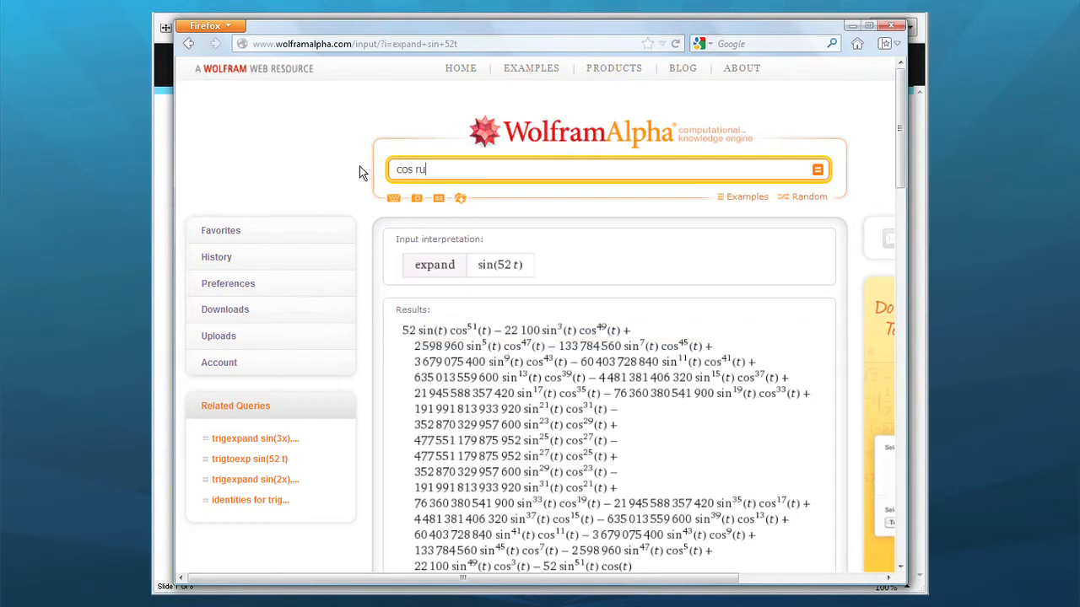
type("le 4")
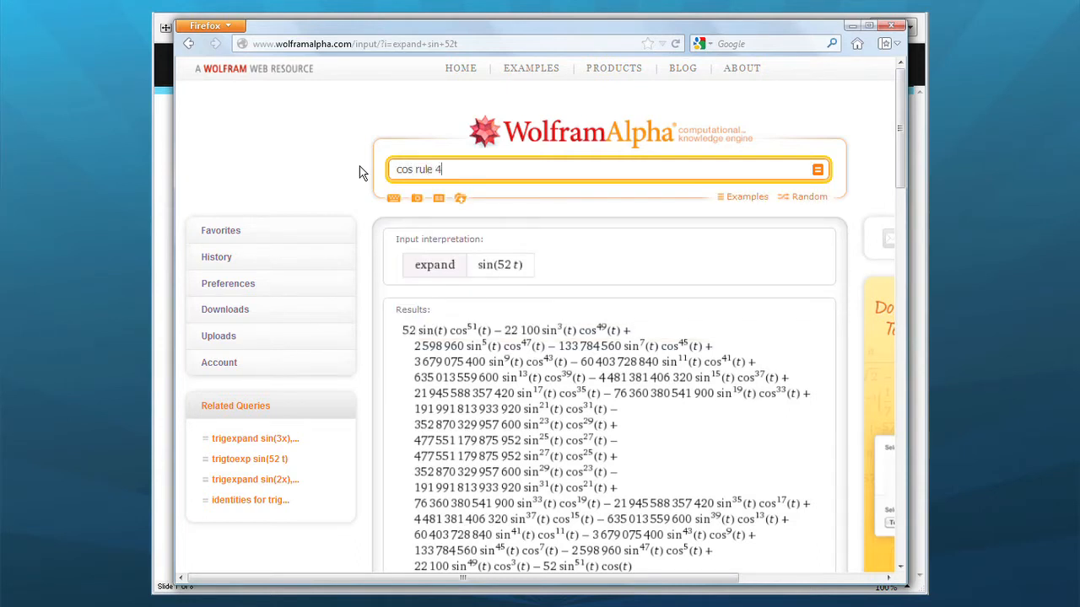
type("0 50 60")
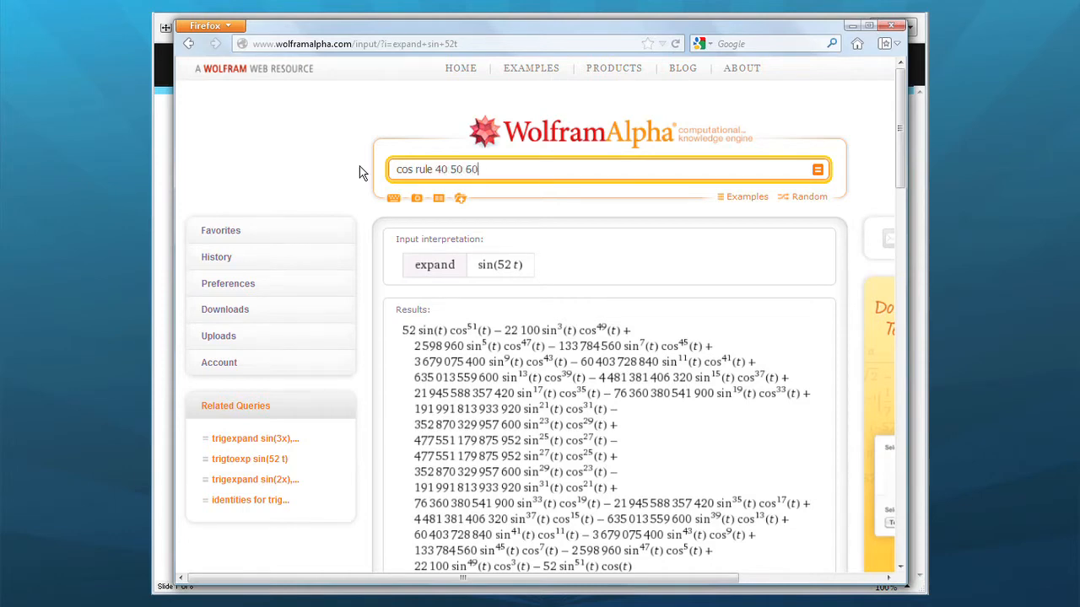
key("Return")
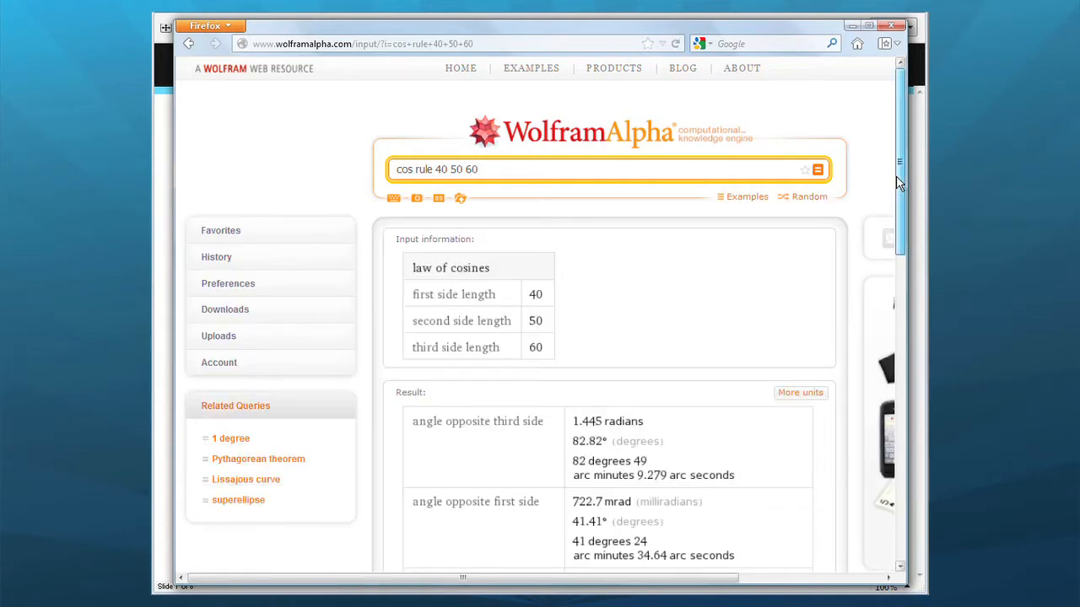
scroll("down", 3)
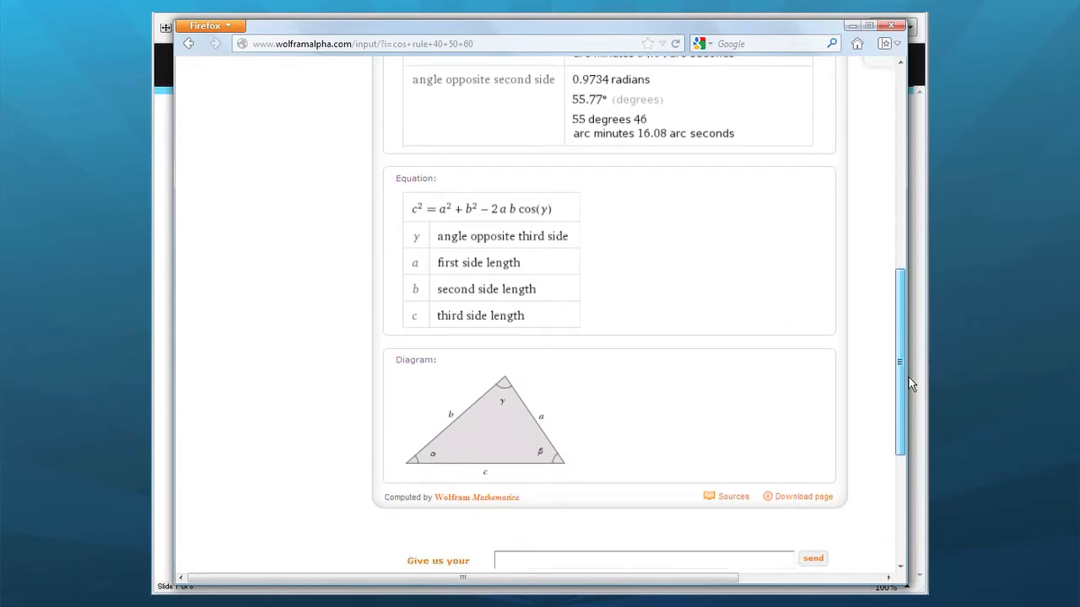
scroll("up", 3)
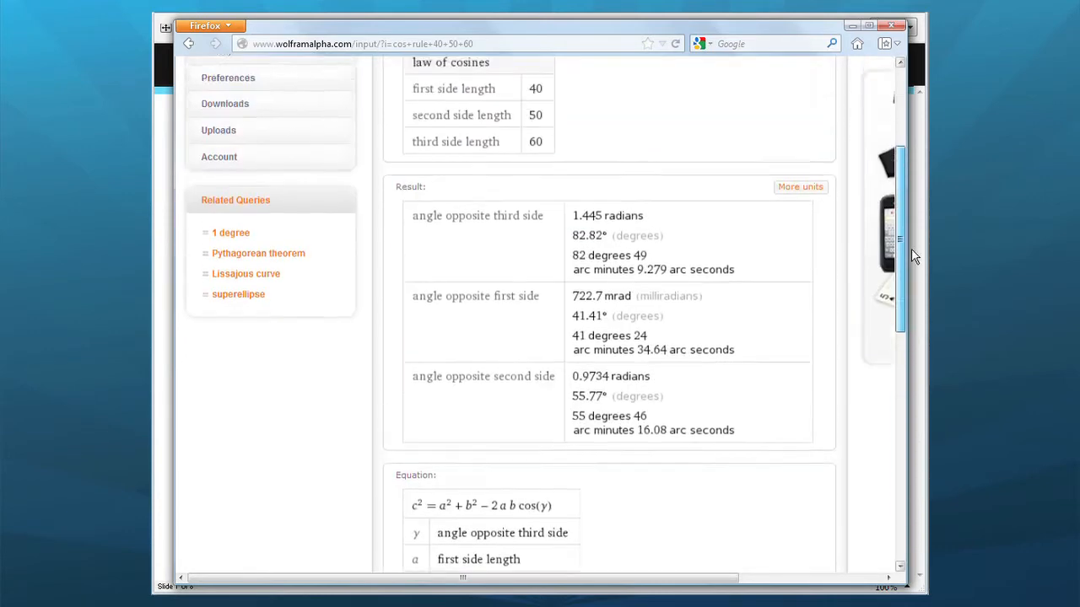
scroll("up", 3)
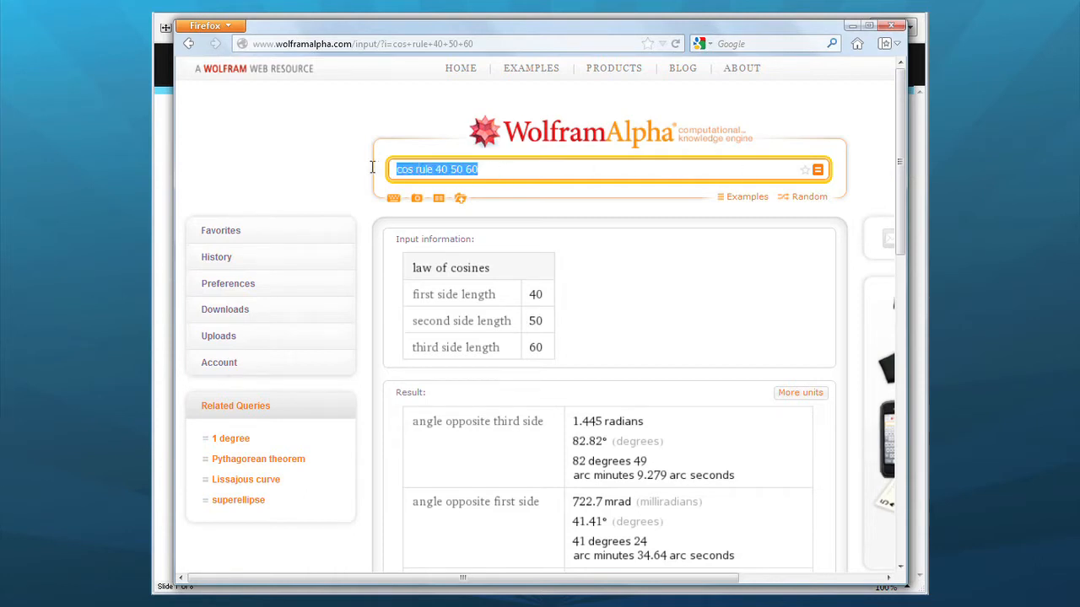
mouse_move(359, 173)
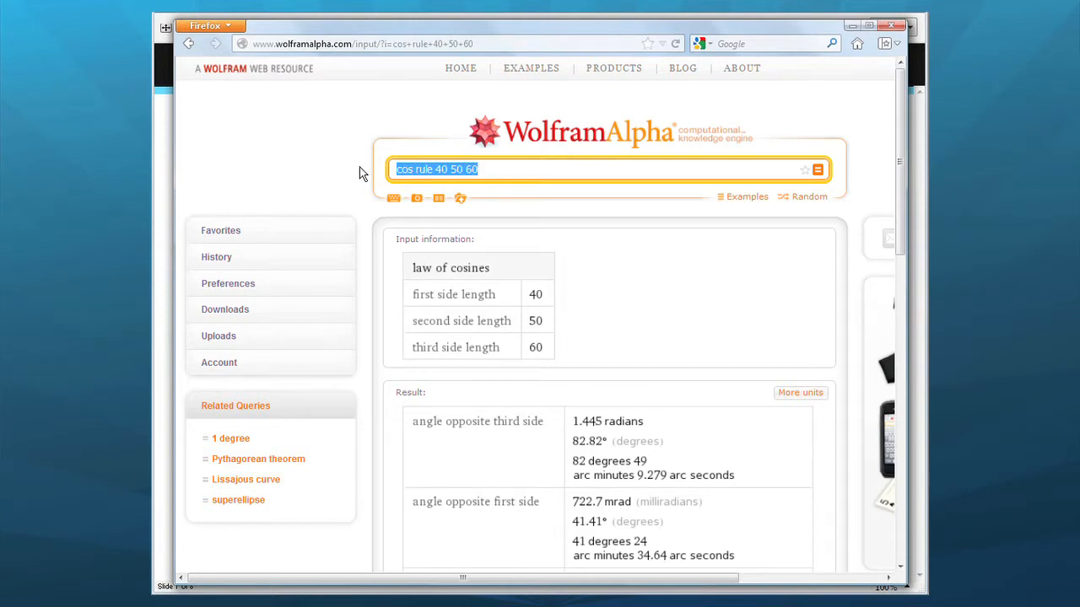
- Query 'column buckling' via autocomplete and review the Euler critical load setup and equation
type("c")
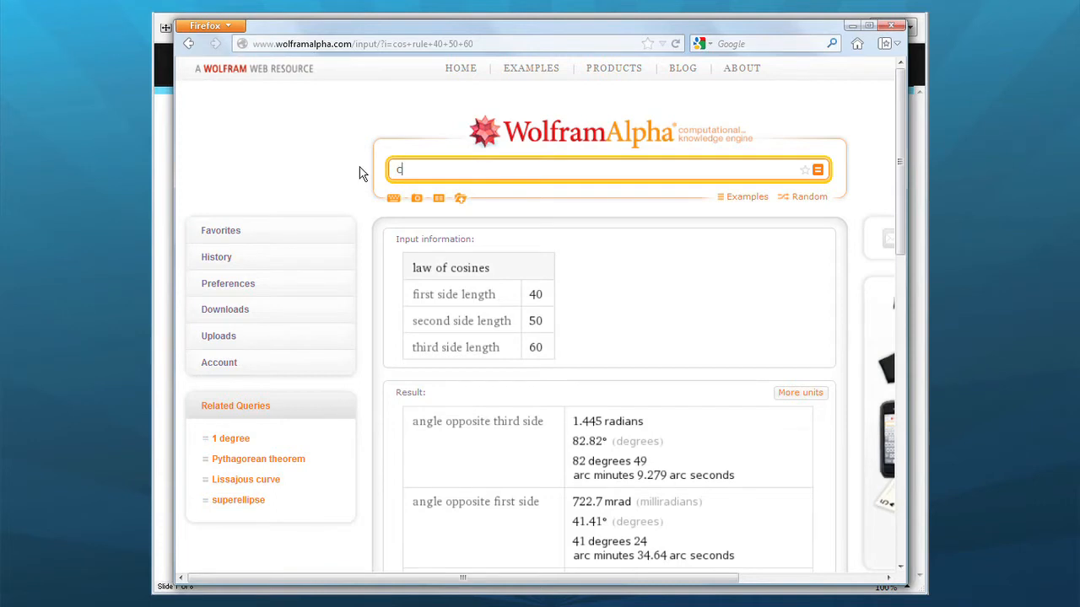
type("column buckling")
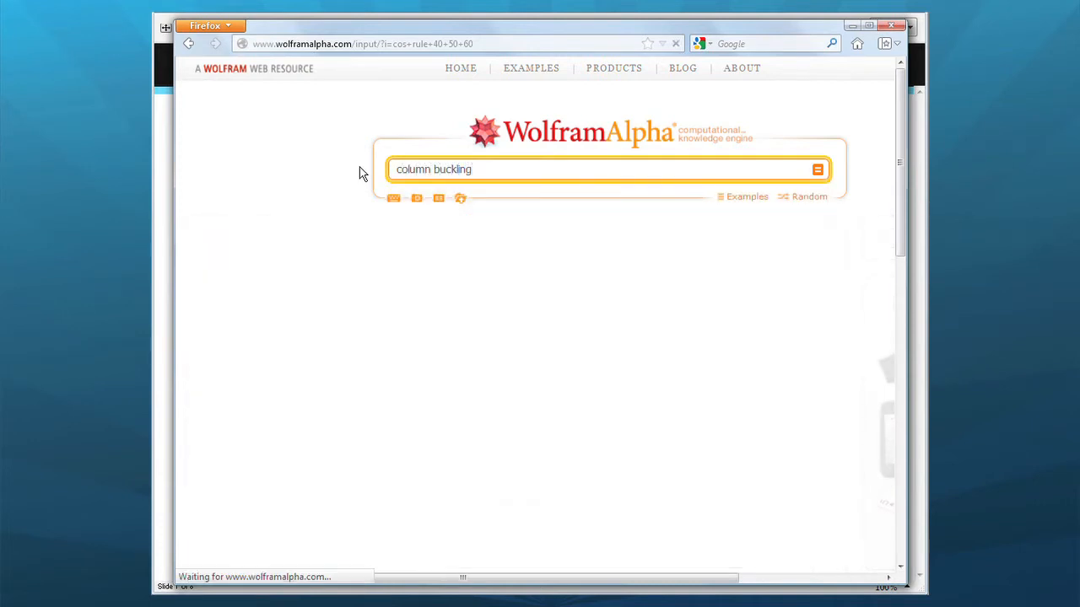
left_click(817, 169)
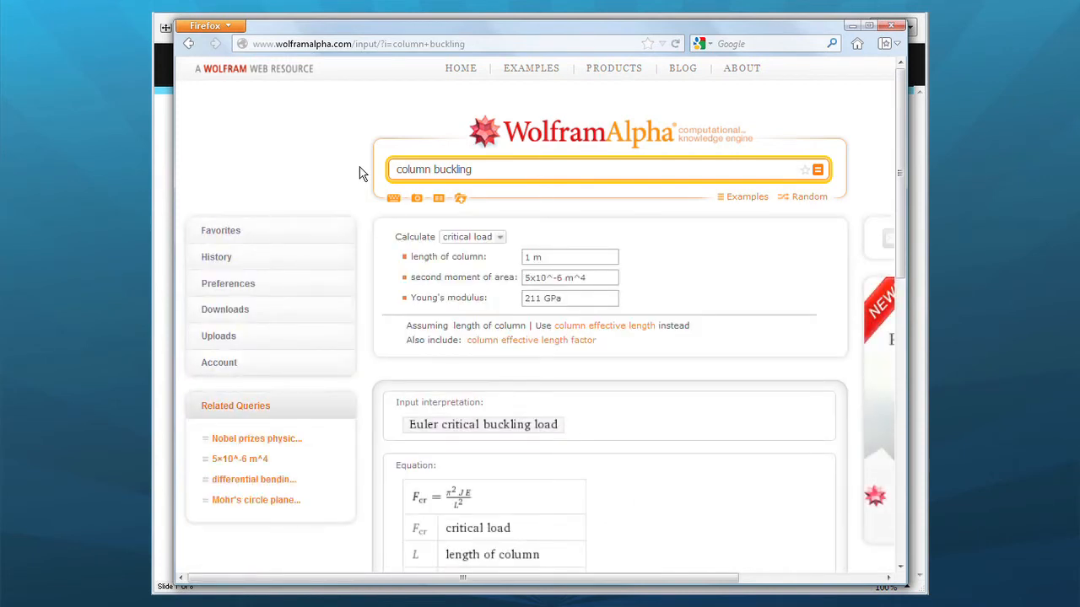
mouse_move(648, 187)
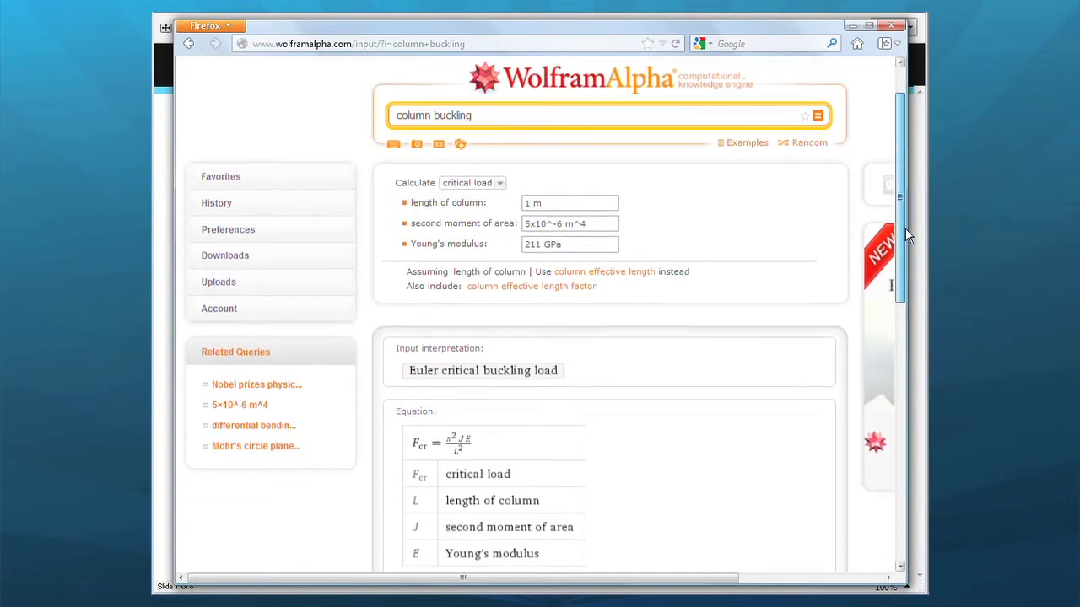
scroll("down", 3)
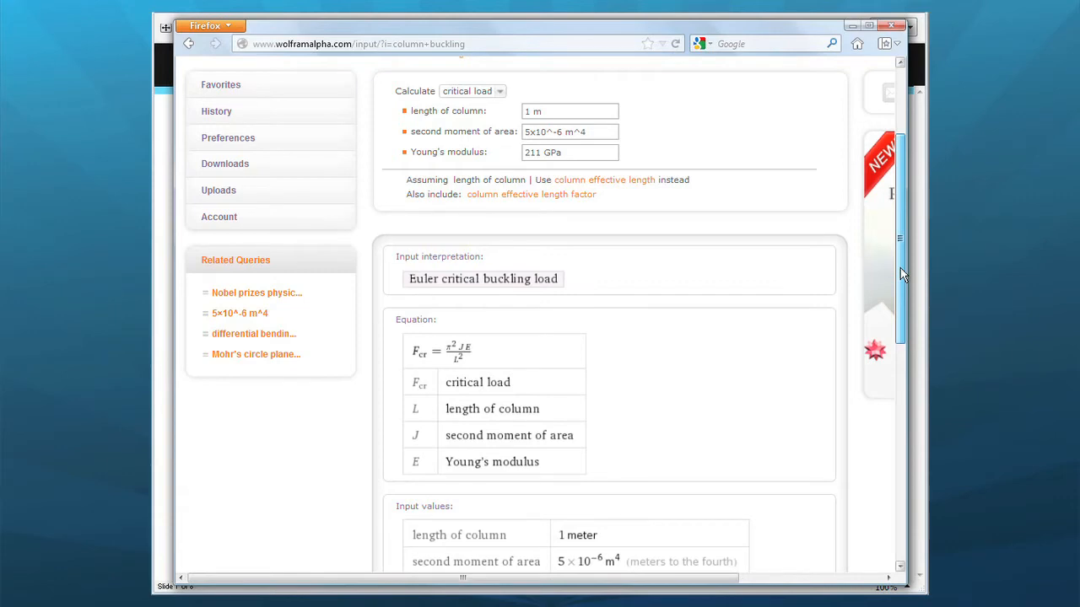
scroll("up", 3)
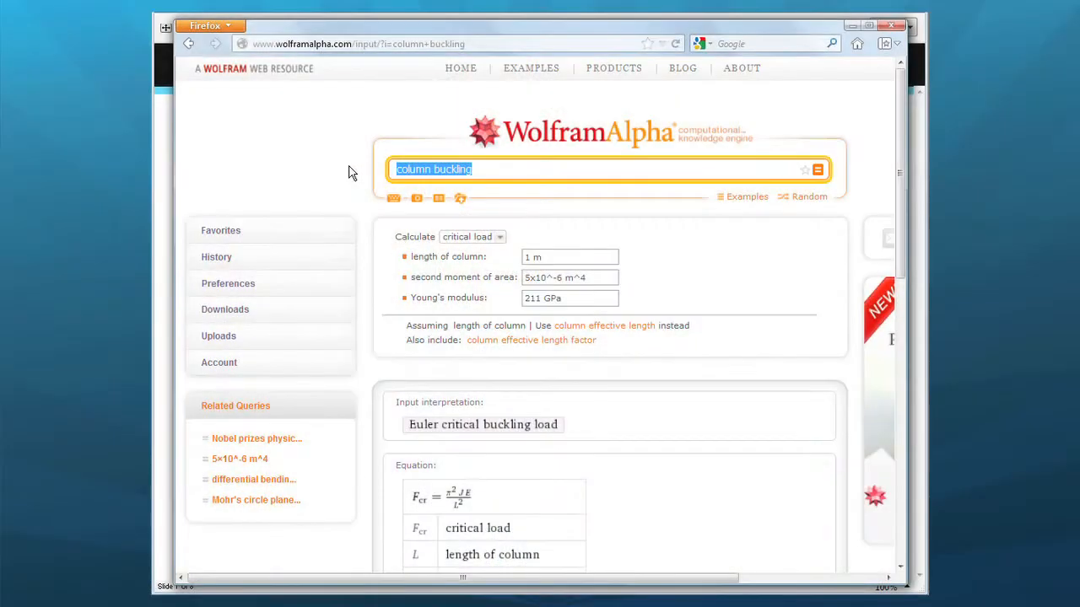
type("turkeys in France")
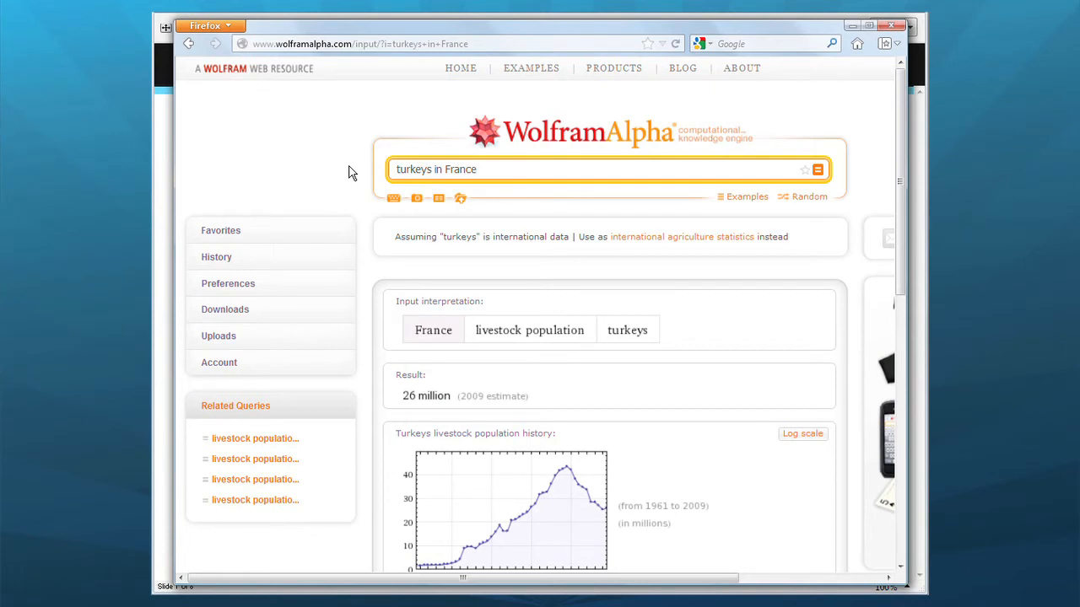
mouse_move(354, 165)
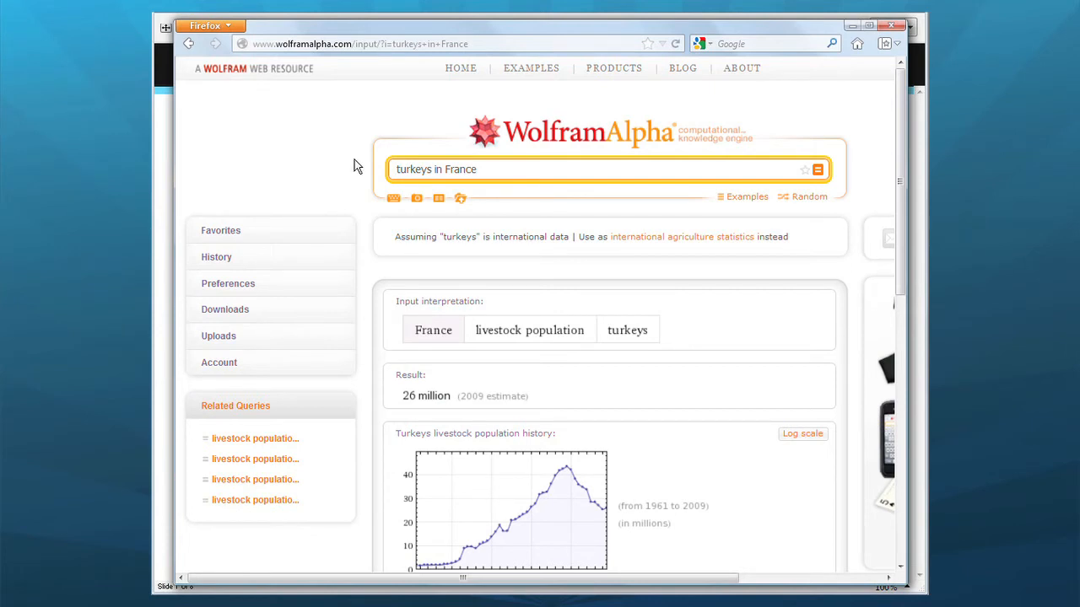
scroll("down", 3)
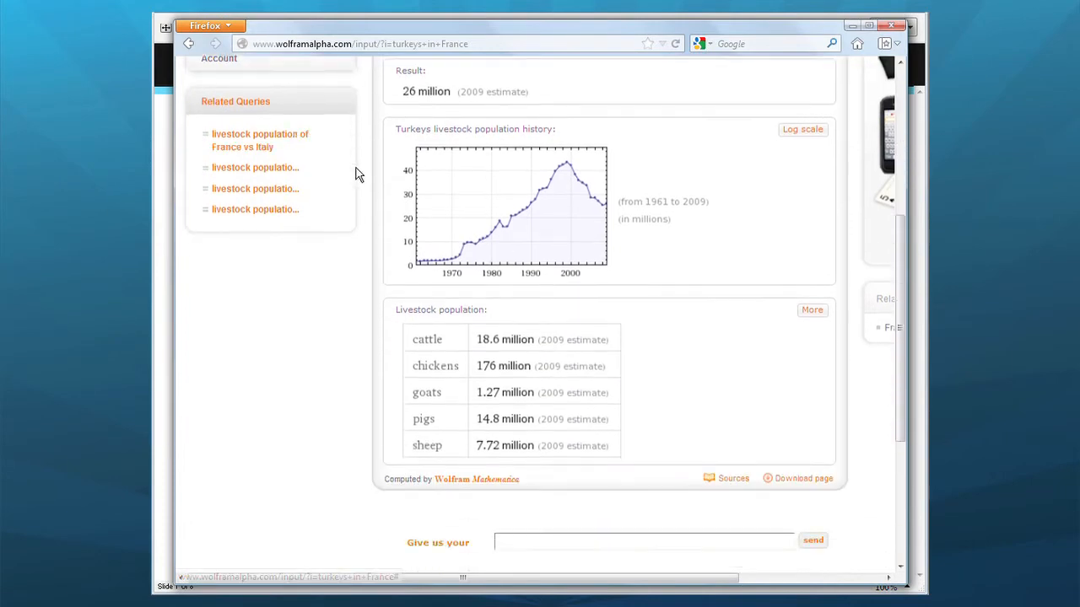
scroll("up", 3)
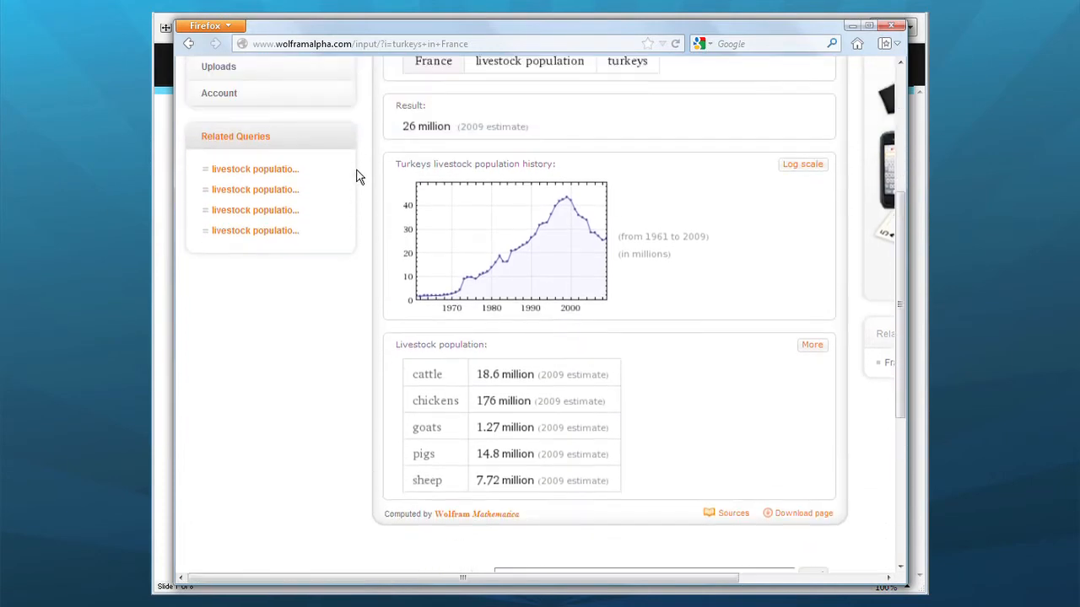
scroll("up", 3)
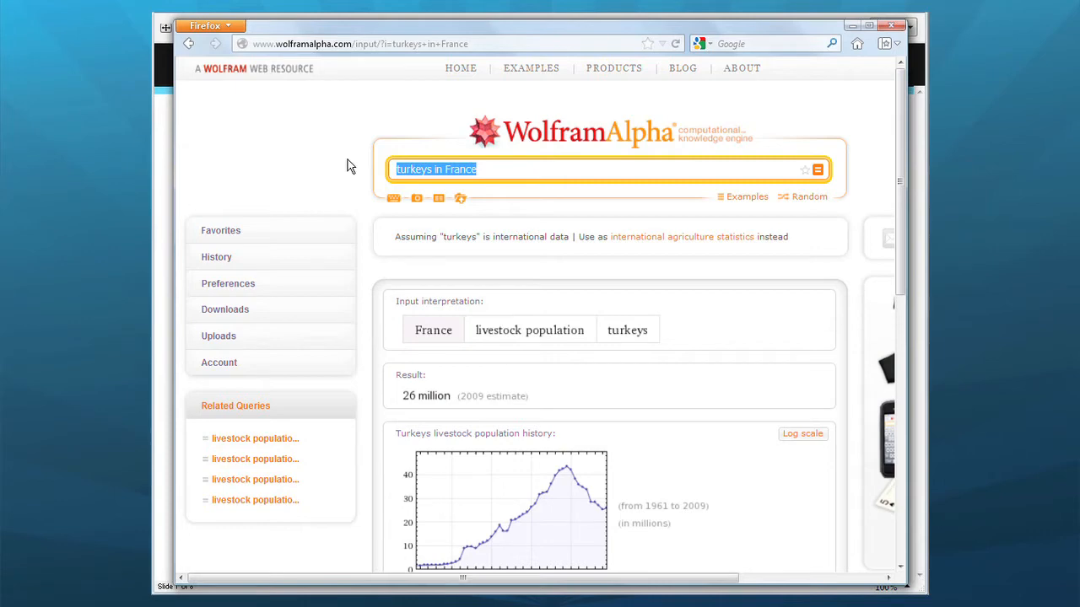
- Query 'average temperature Berlin 1920-2011' and review the 49 °F result and history chart
type("average te")
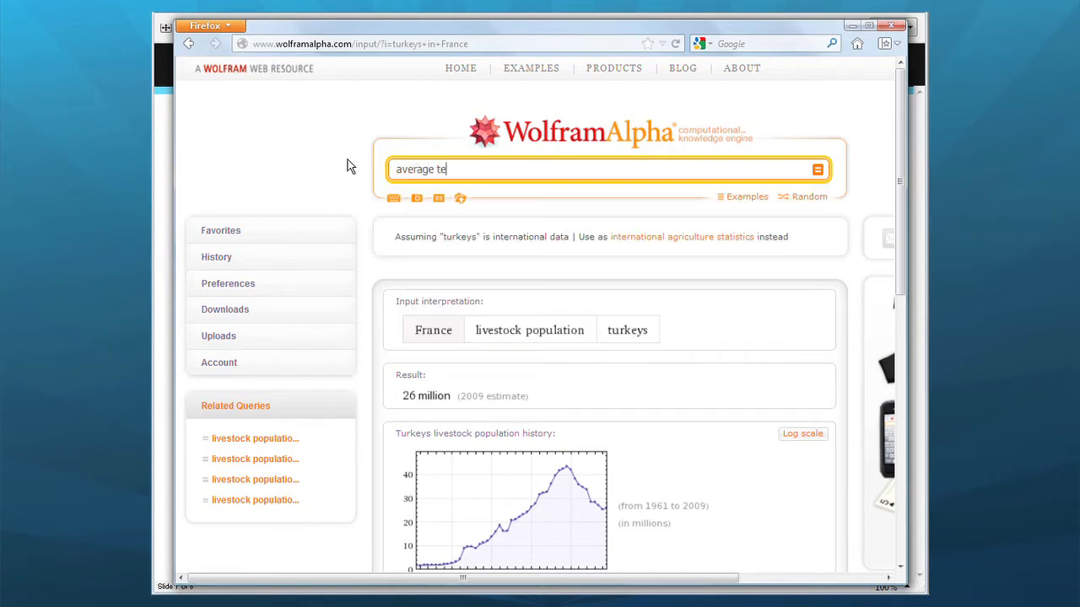
type("mperature")
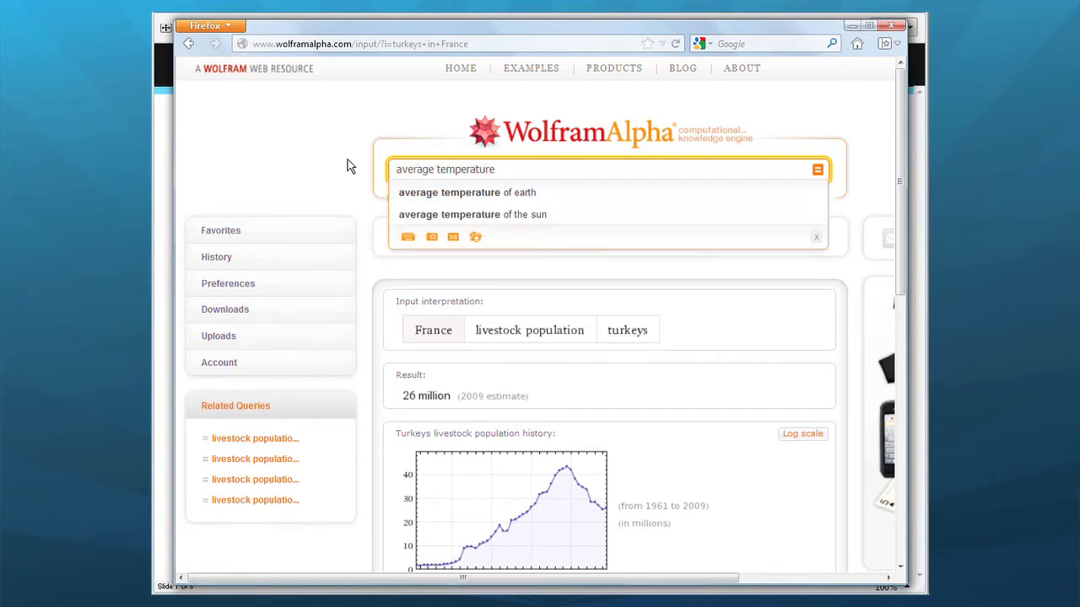
type("Berlin")
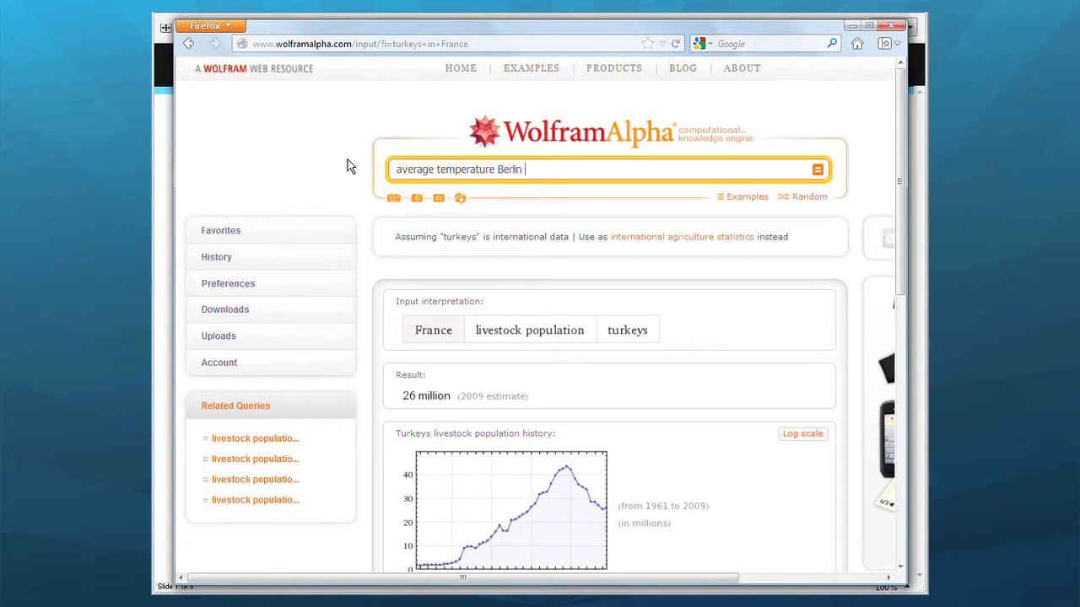
type("1920")
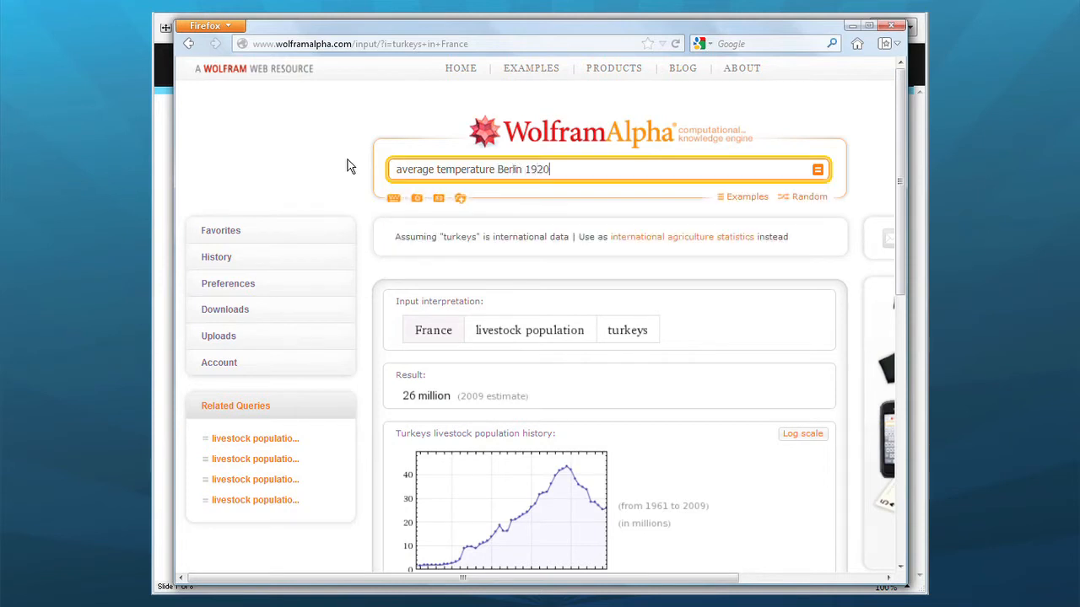
type("-2011")
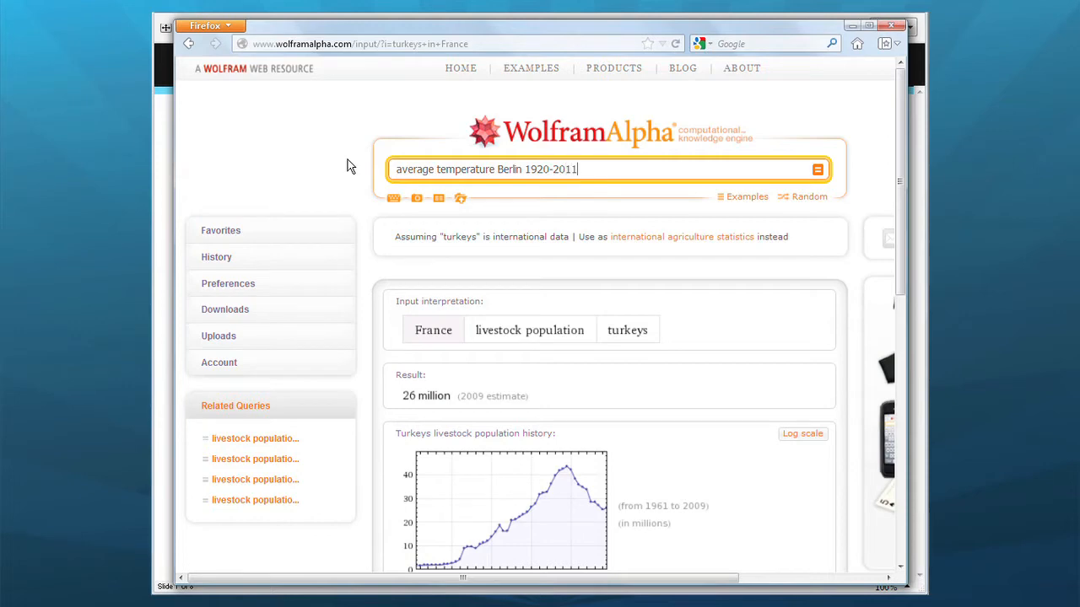
key("Return")
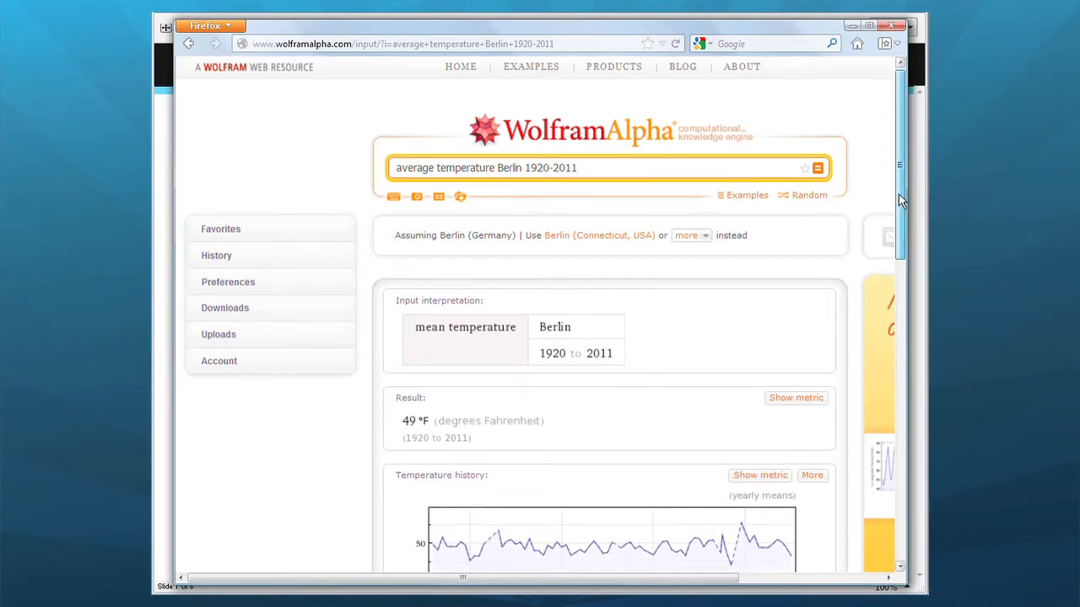
scroll("down", 3)
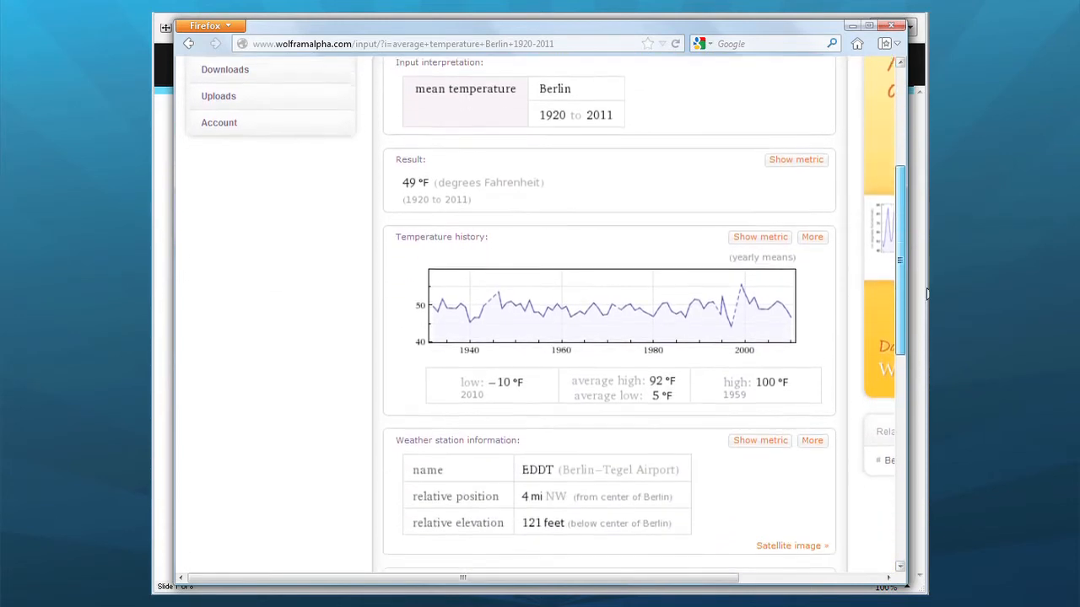
scroll("down", 3)
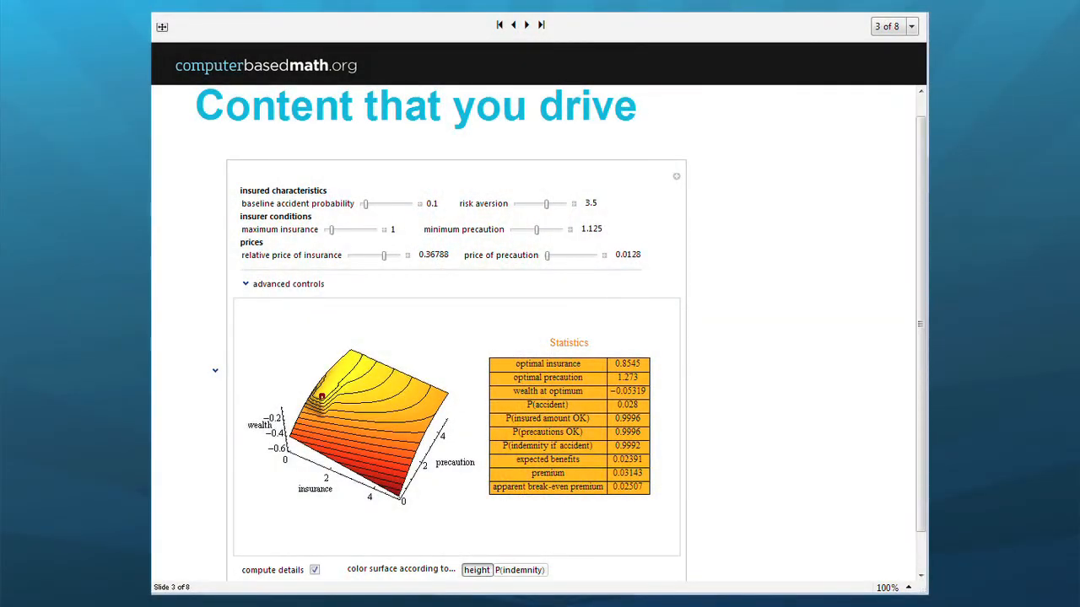
mouse_move(462, 581)
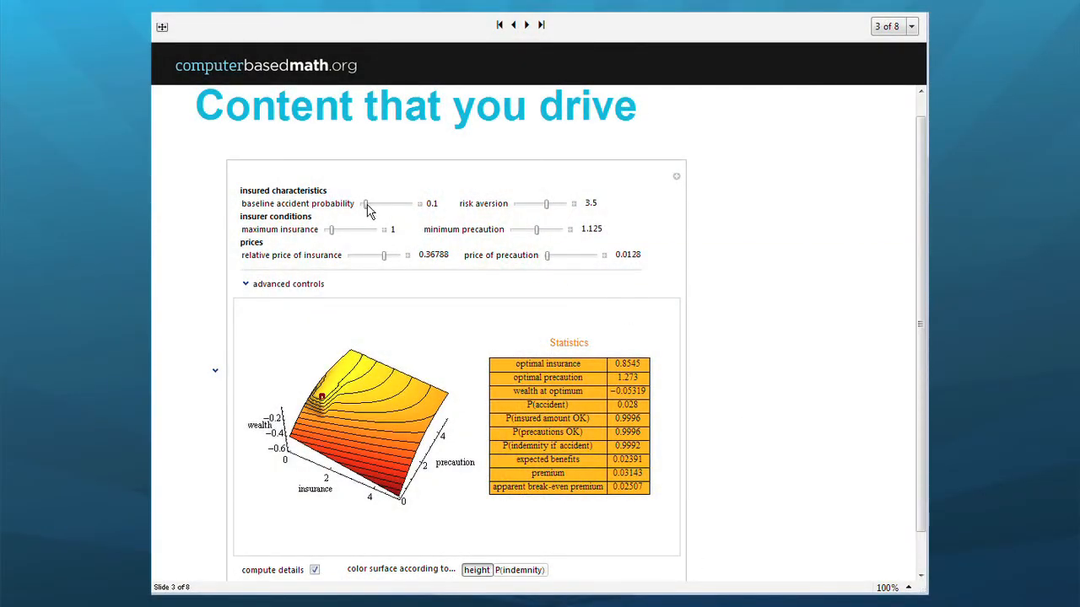
- Set accident probability 0.28, risk aversion 1.58 and maximum insurance 1.52
left_click_drag(365, 202, 382, 203)
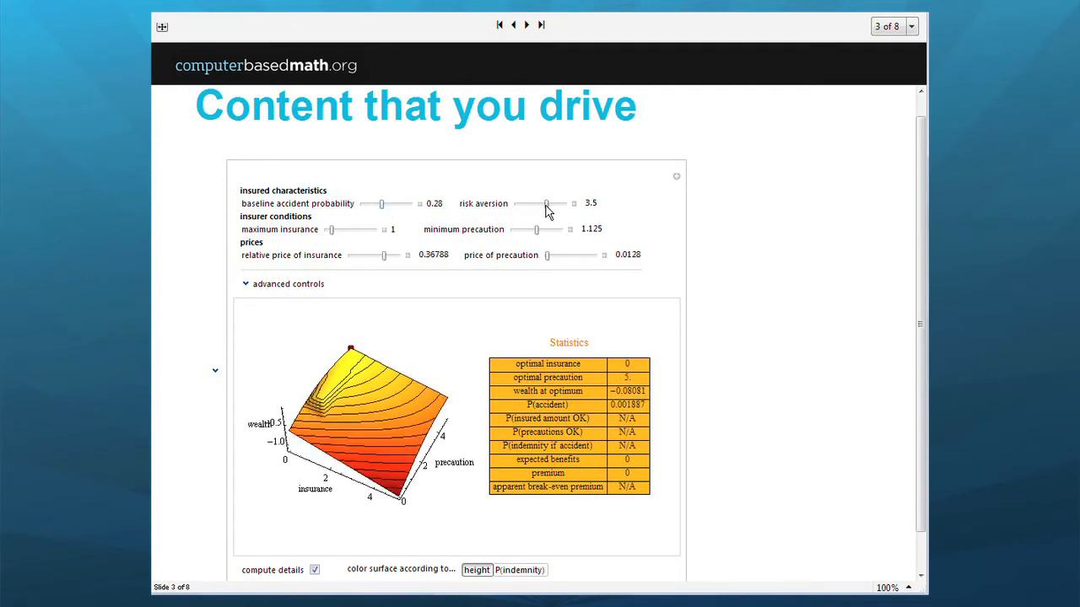
left_click_drag(547, 203, 537, 203)
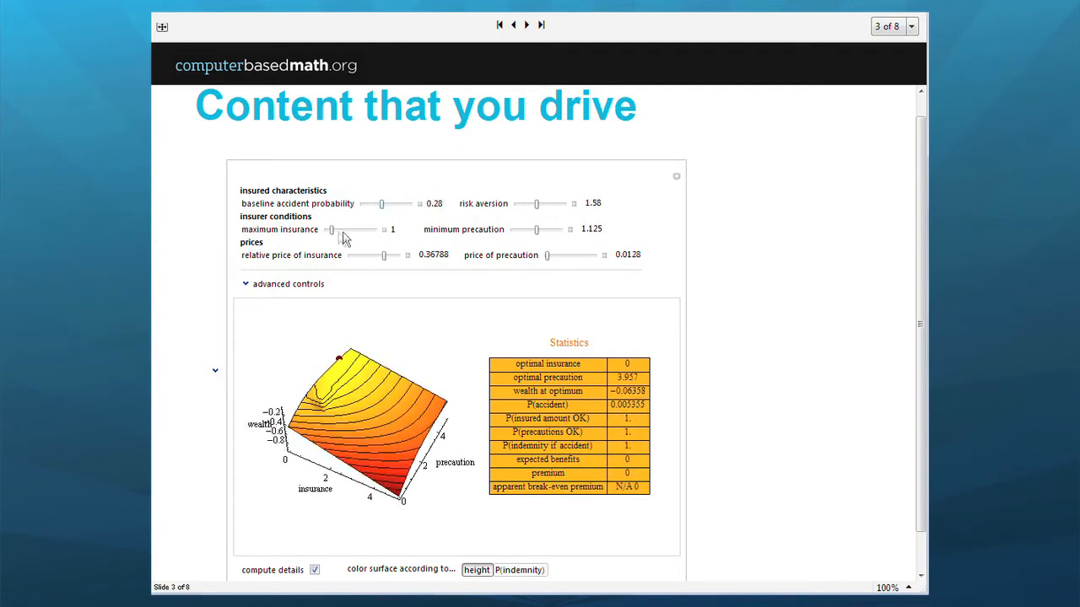
left_click_drag(327, 229, 337, 229)
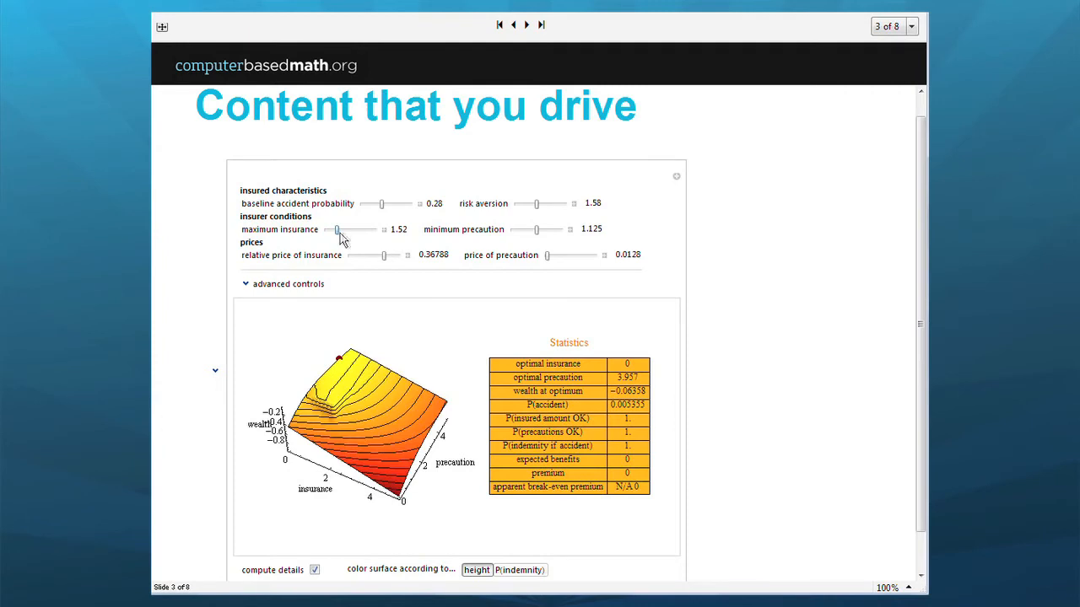
- Set minimum precaution 1.486 and relative insurance price 0.25924
left_click_drag(537, 230, 540, 229)
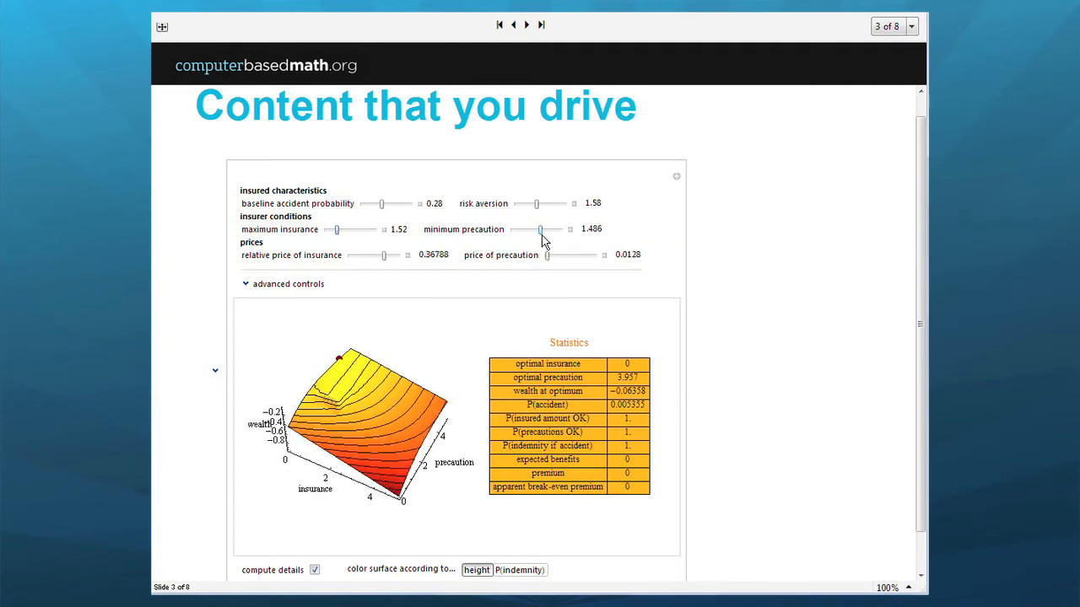
left_click_drag(386, 255, 381, 255)
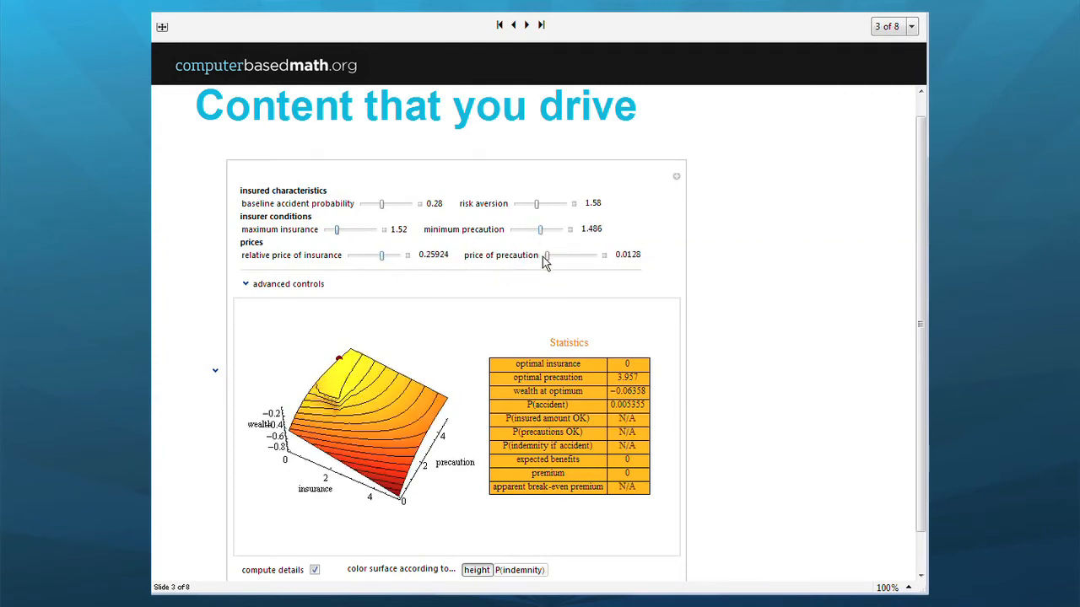
left_click_drag(547, 255, 555, 254)
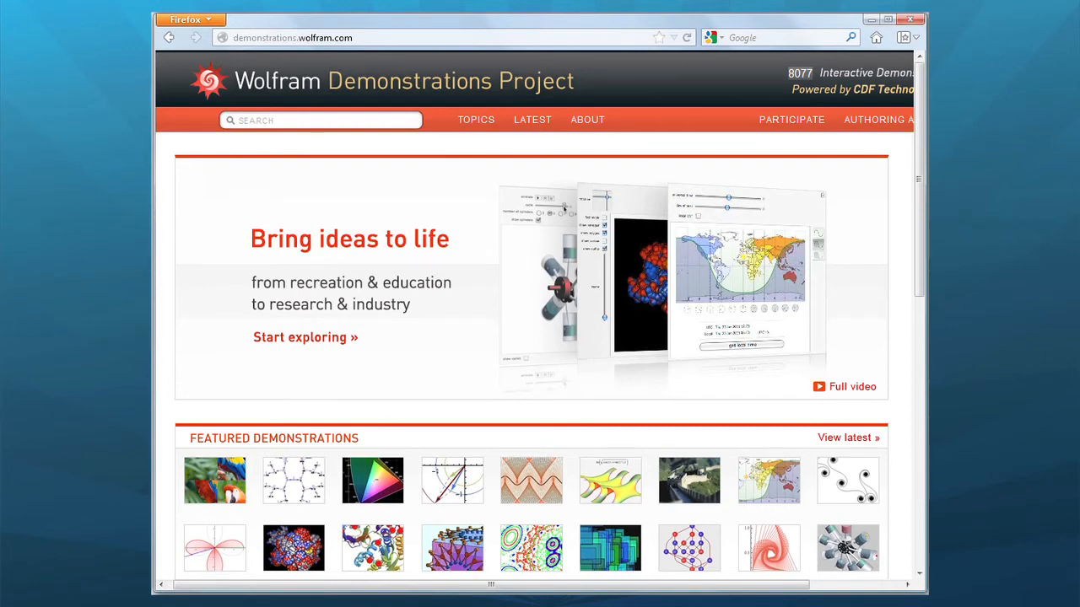
mouse_move(349, 221)
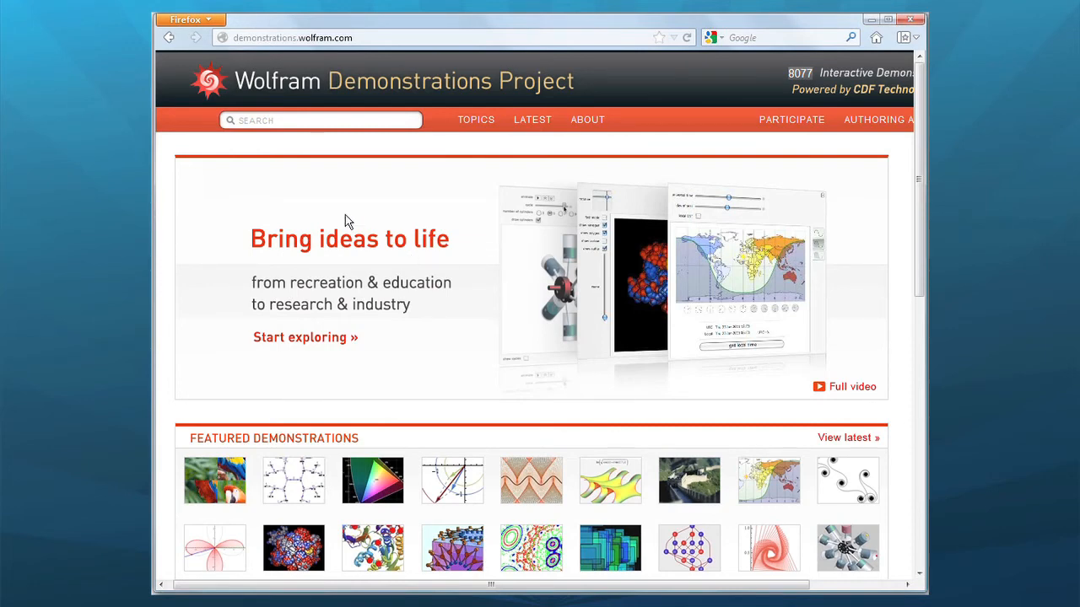
- Focus the SEARCH box on the Wolfram Demonstrations Project homepage
left_click(321, 120)
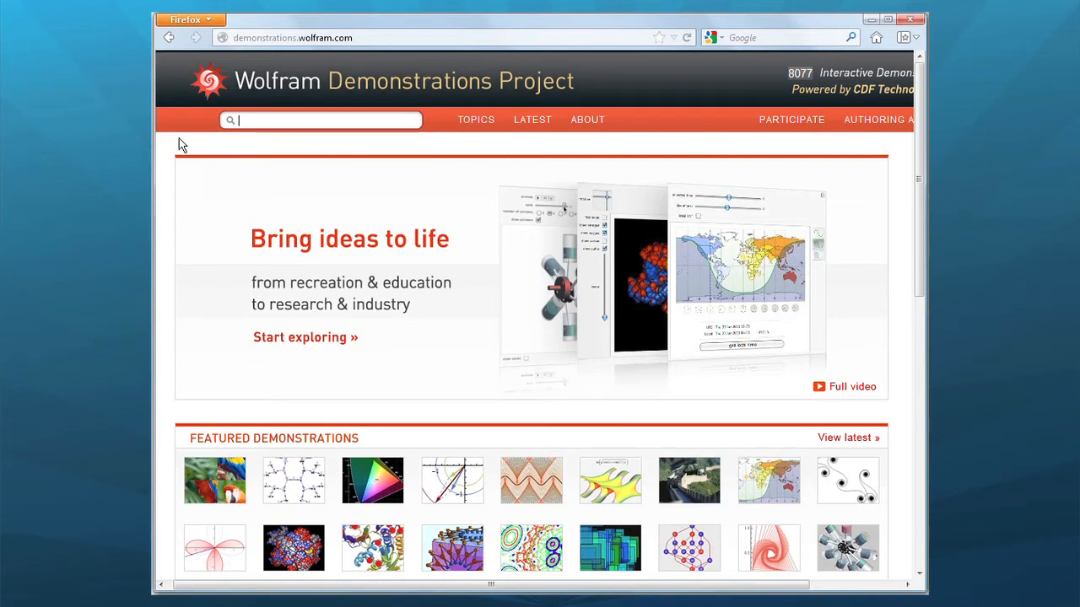
- Search 'person walking spotlight' and open the Person Walking Away from Spotlight demonstration
type("person walk")
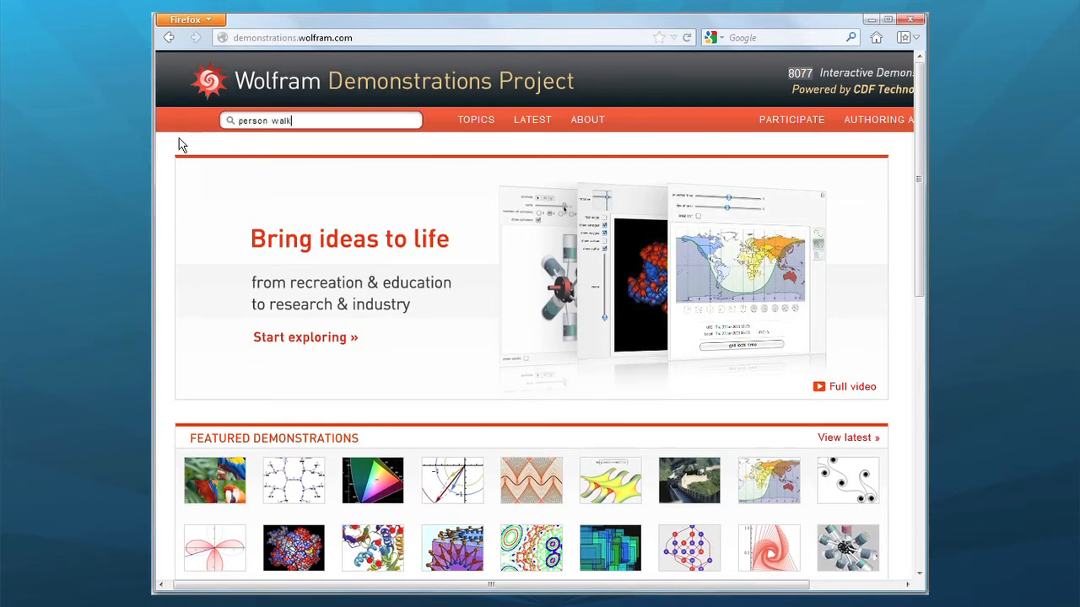
type("ing spotlight")
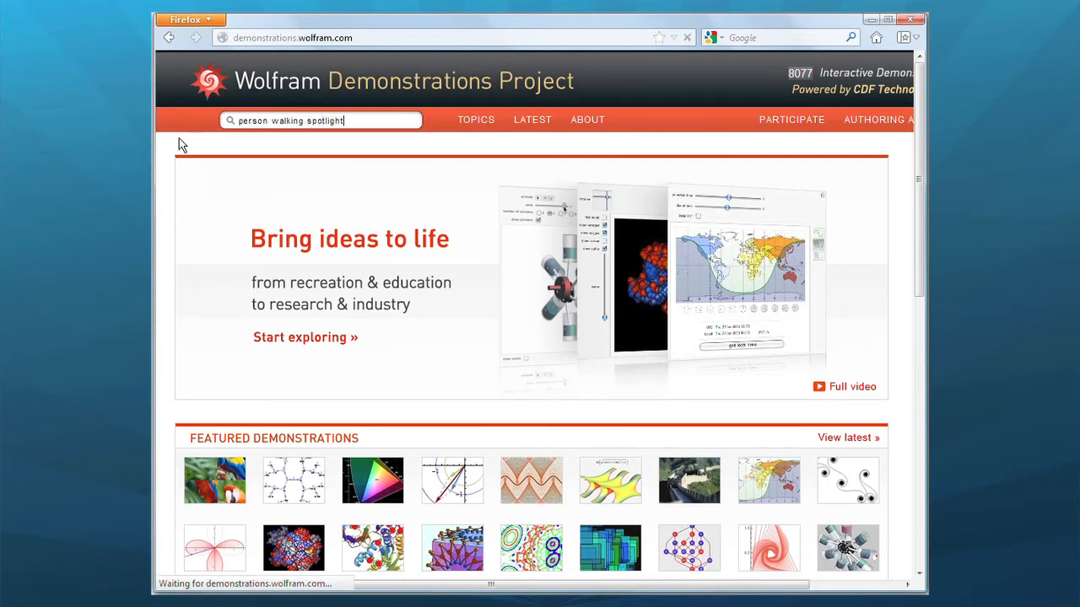
key("Return")
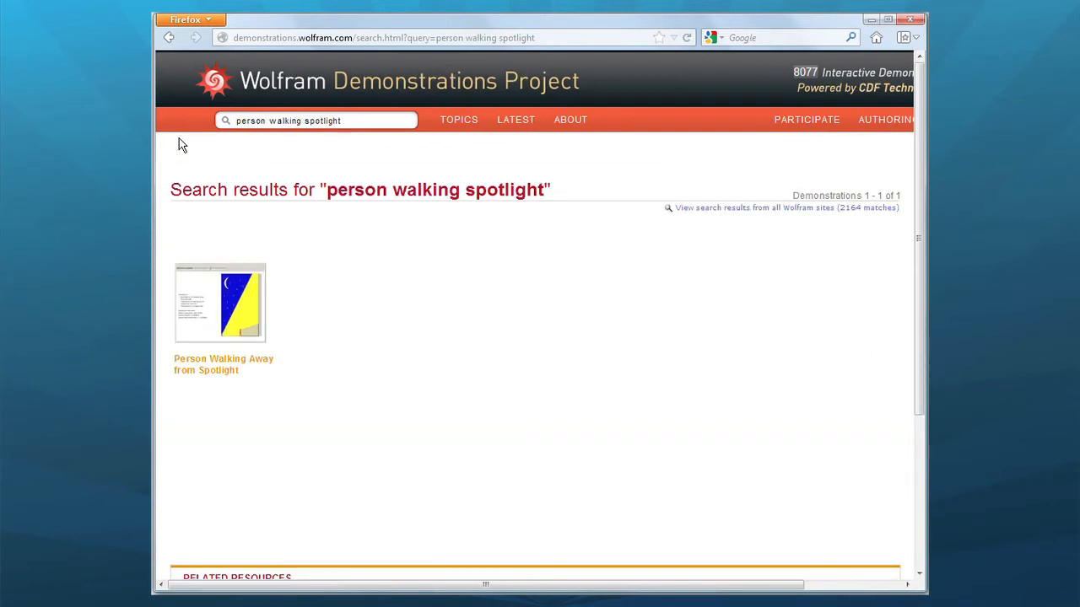
left_click(219, 302)
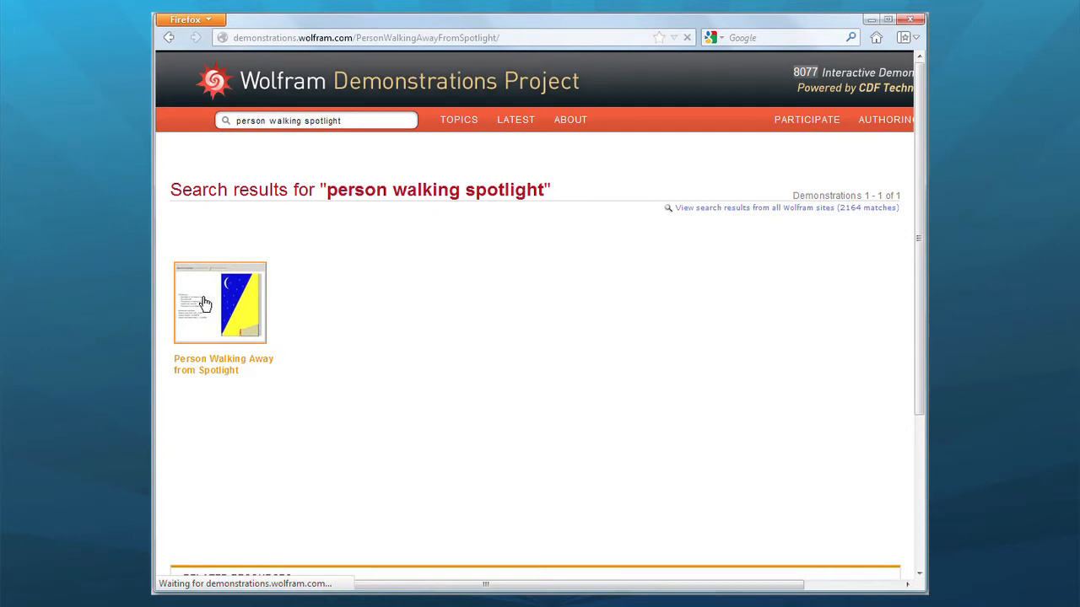
left_click(219, 302)
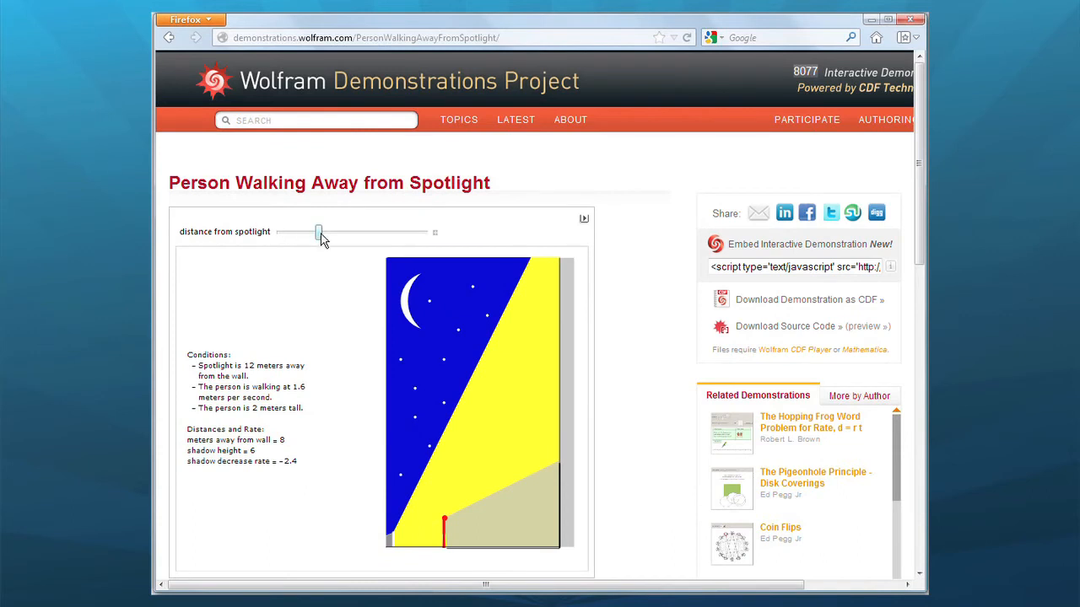
- Vary the person's distance between 2.7 and 8.96 m from the wall, ending at 8.96 m
left_click_drag(317, 233, 324, 233)
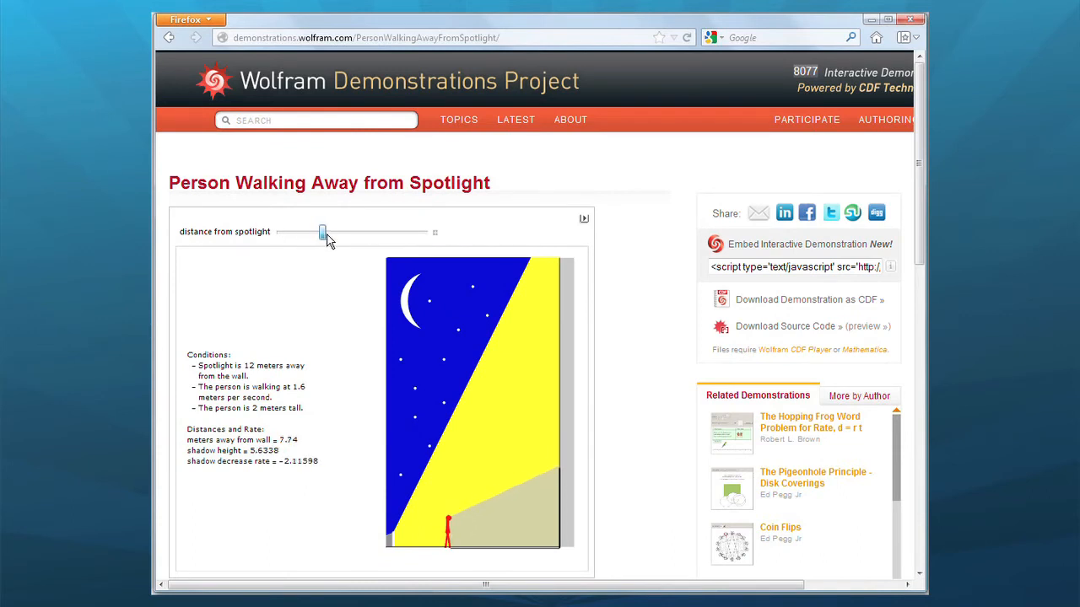
left_click_drag(324, 232, 388, 233)
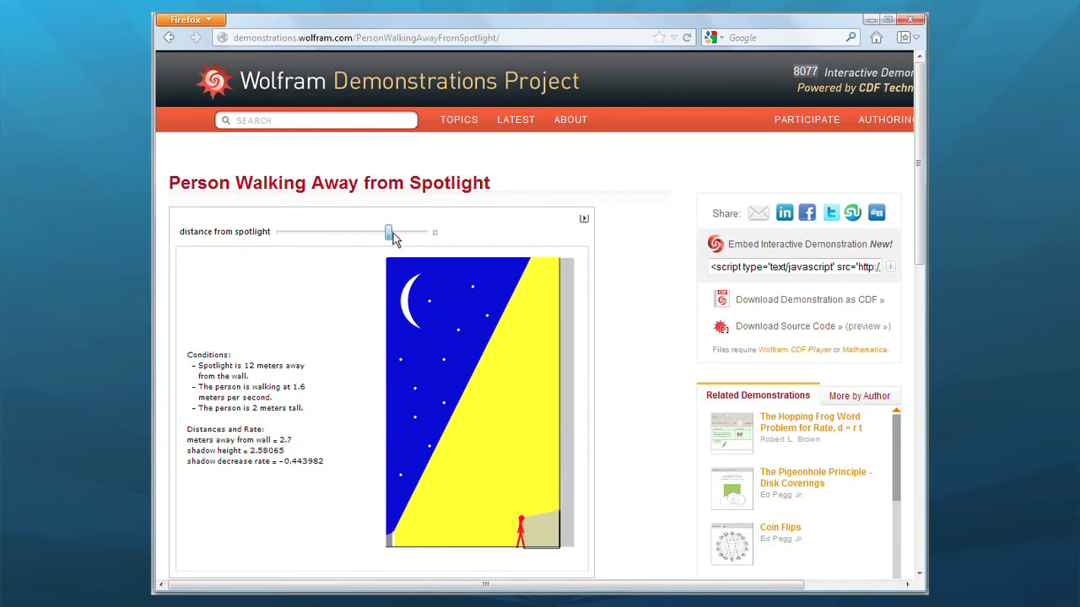
left_click_drag(388, 233, 354, 233)
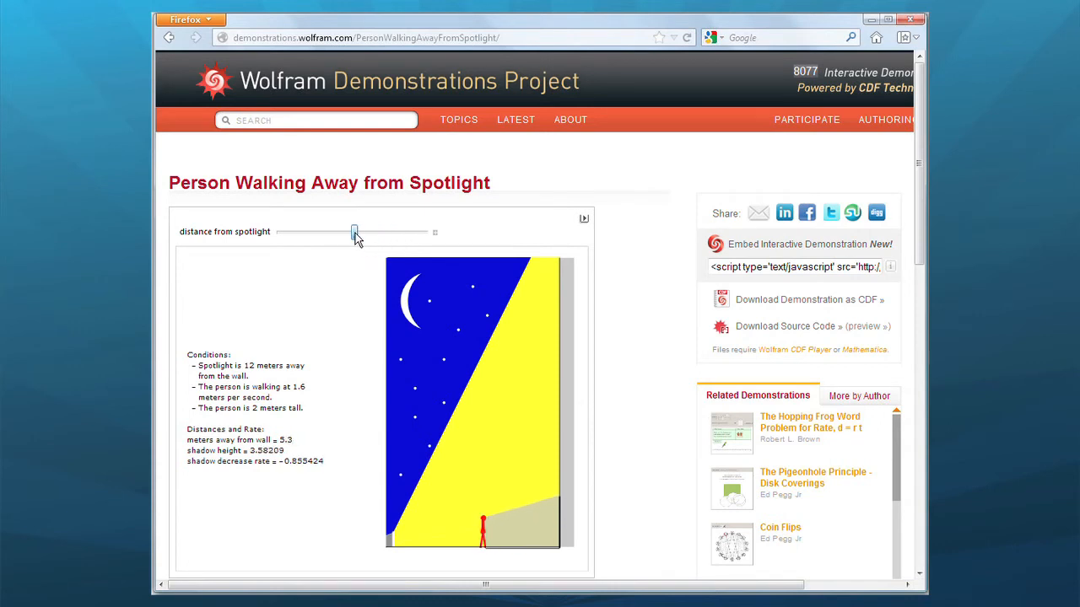
left_click_drag(355, 233, 310, 232)
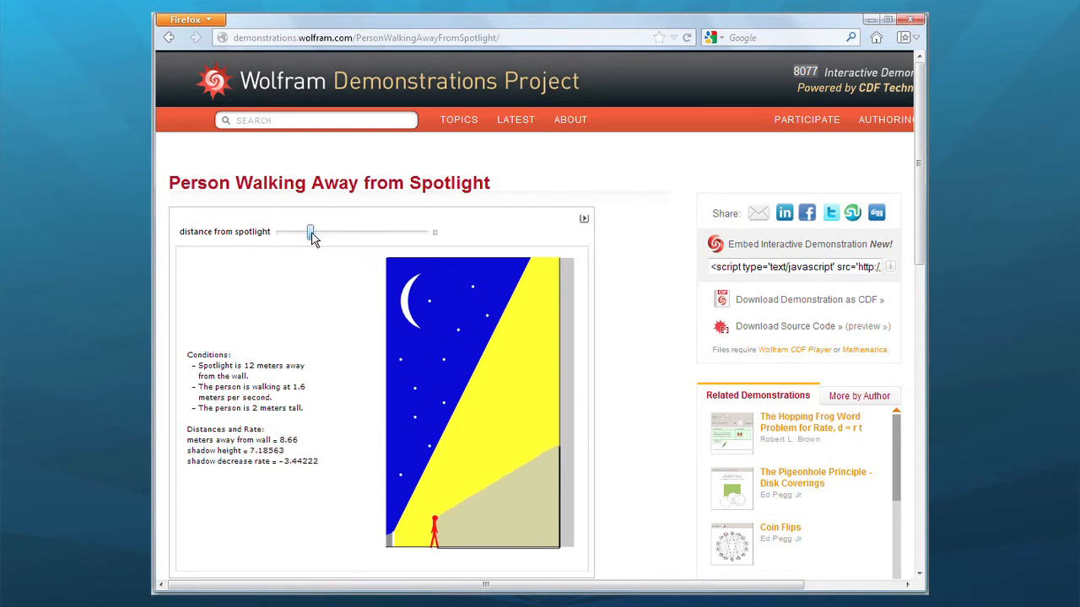
left_click_drag(311, 232, 331, 233)
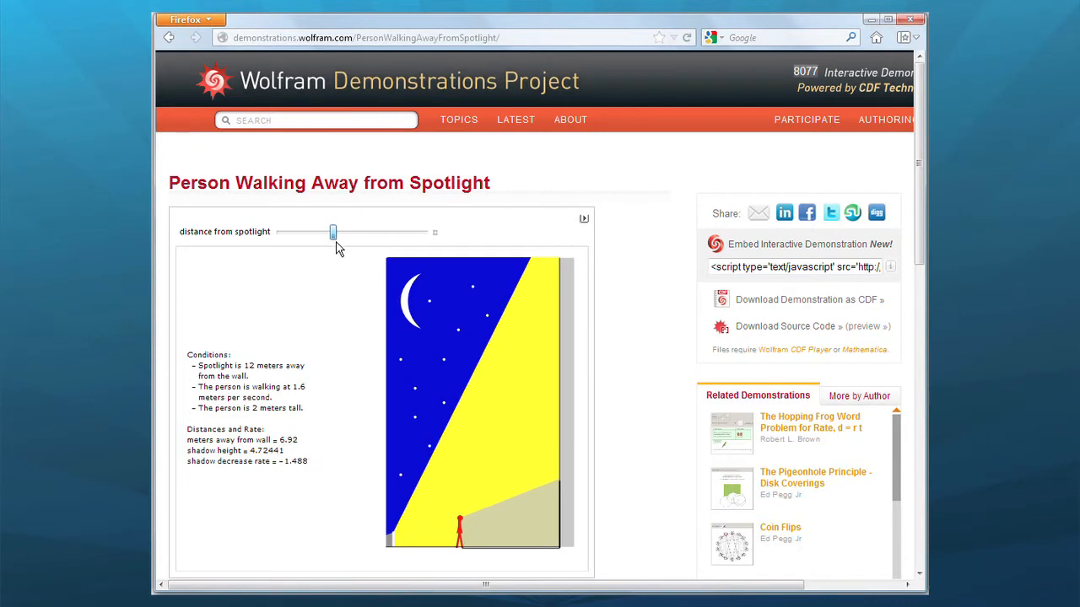
left_click_drag(332, 233, 349, 233)
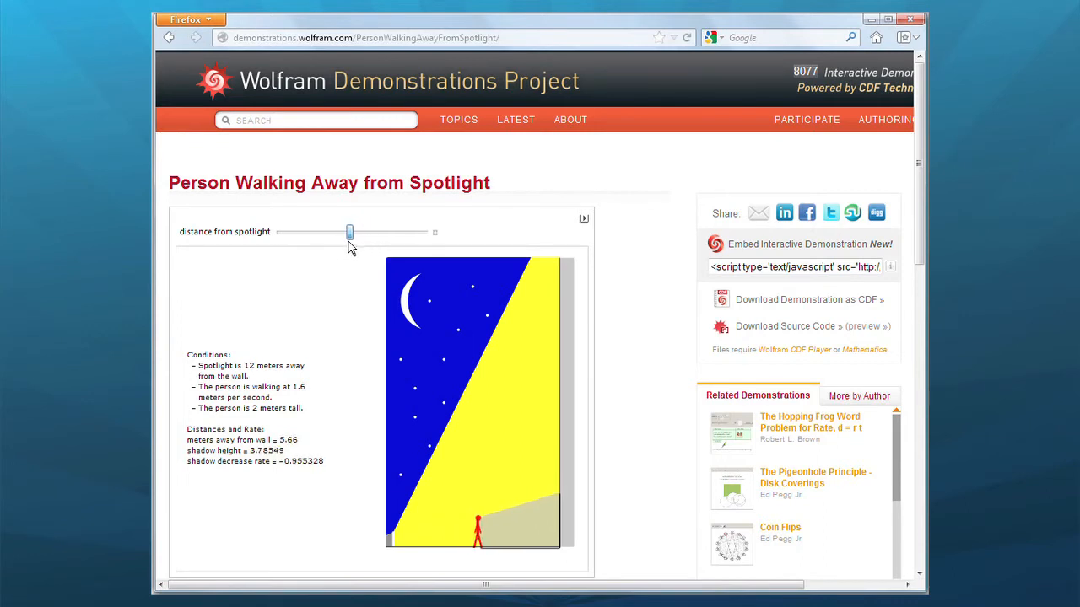
left_click_drag(349, 233, 305, 233)
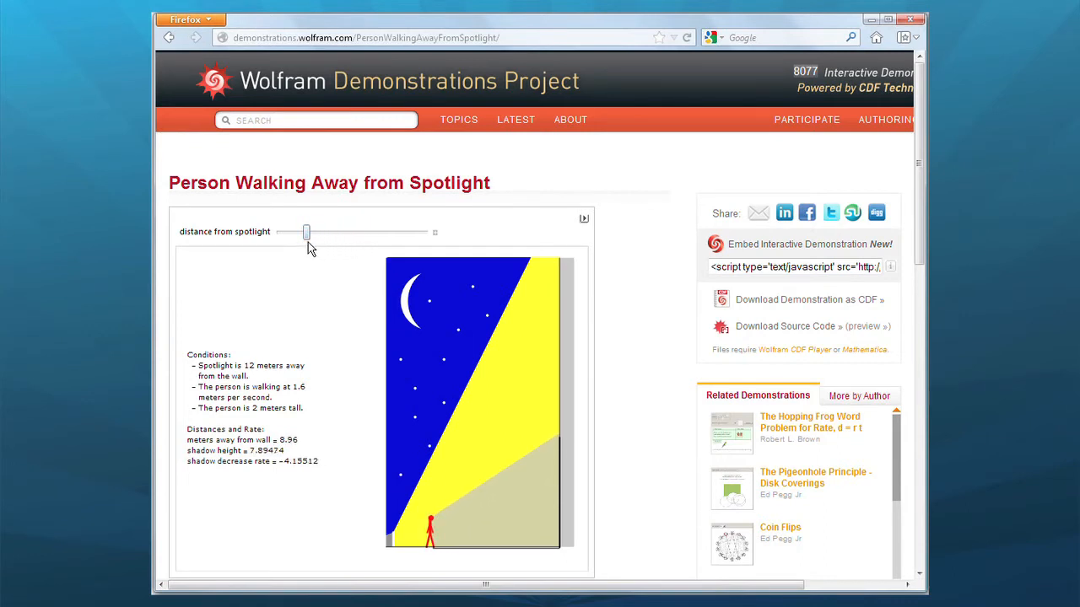
scroll("down", 3)
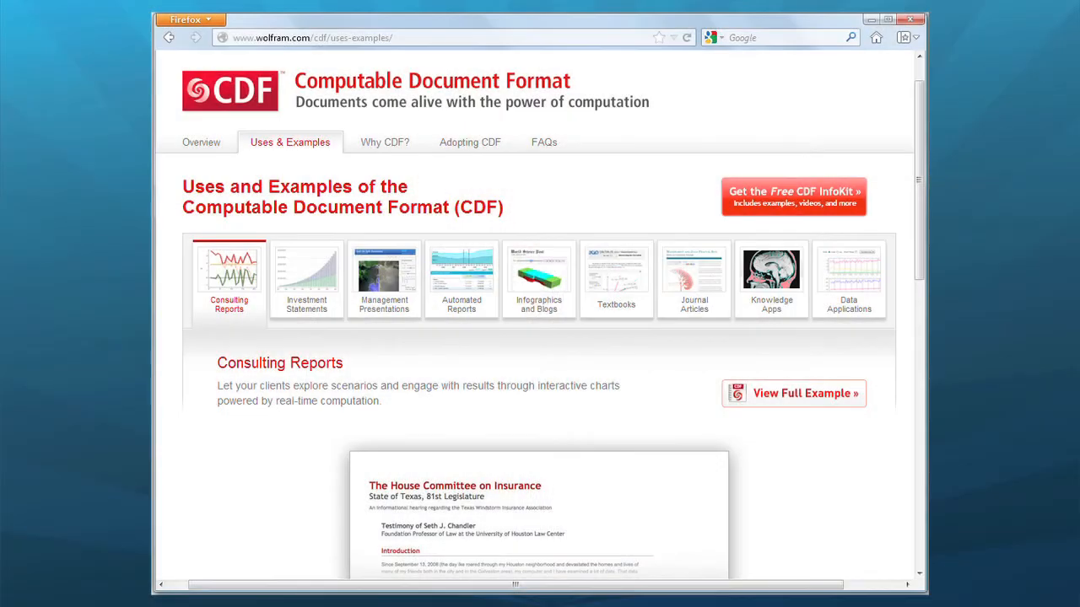
mouse_move(830, 349)
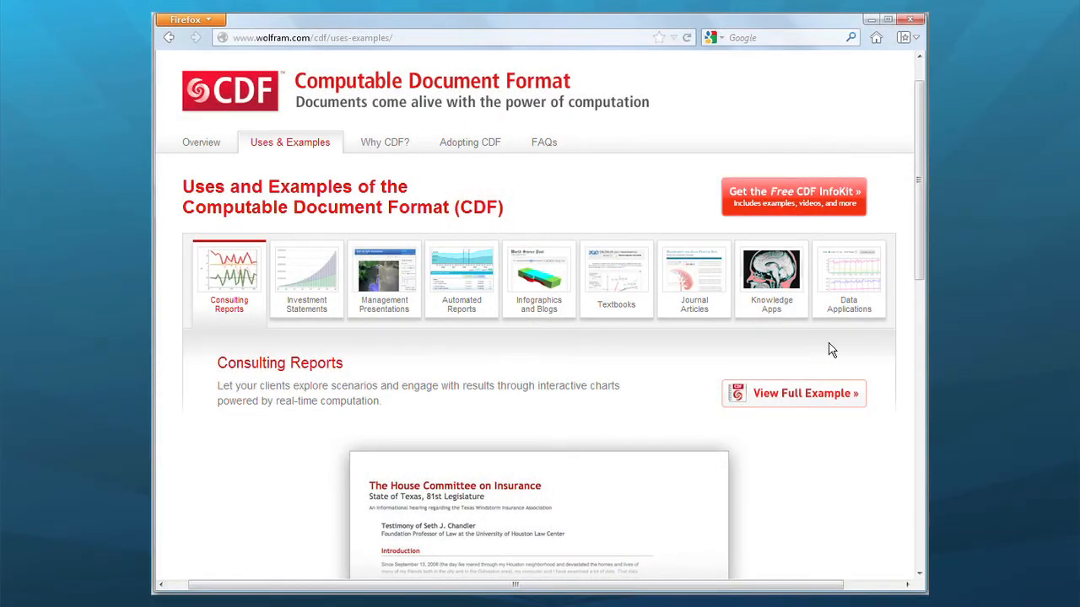
- Show the Textbooks use case and its Calculus: Early Transcendentals preview
left_click(616, 273)
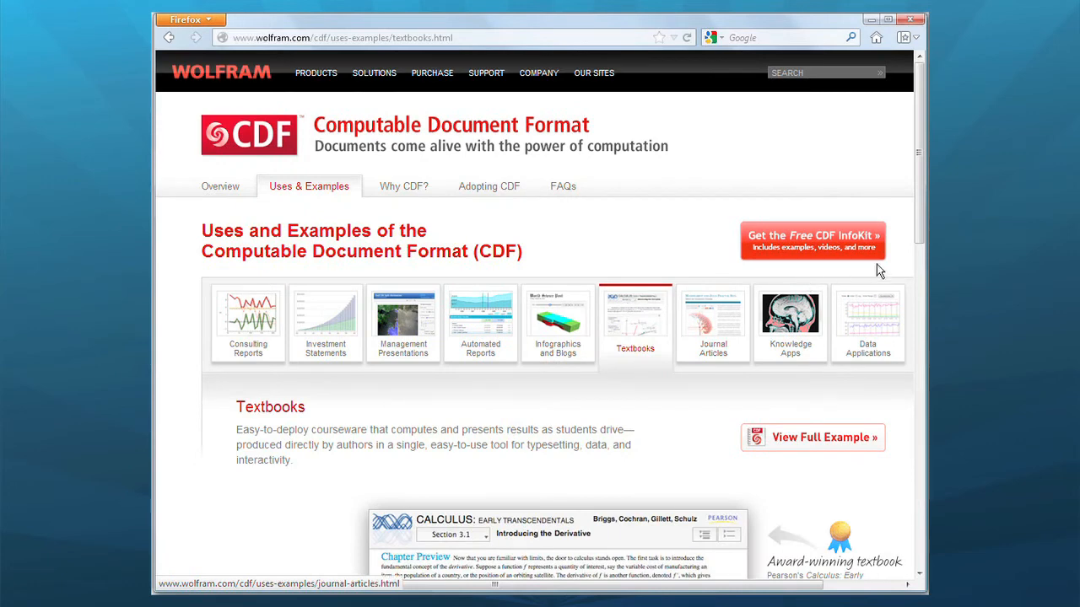
scroll("down", 3)
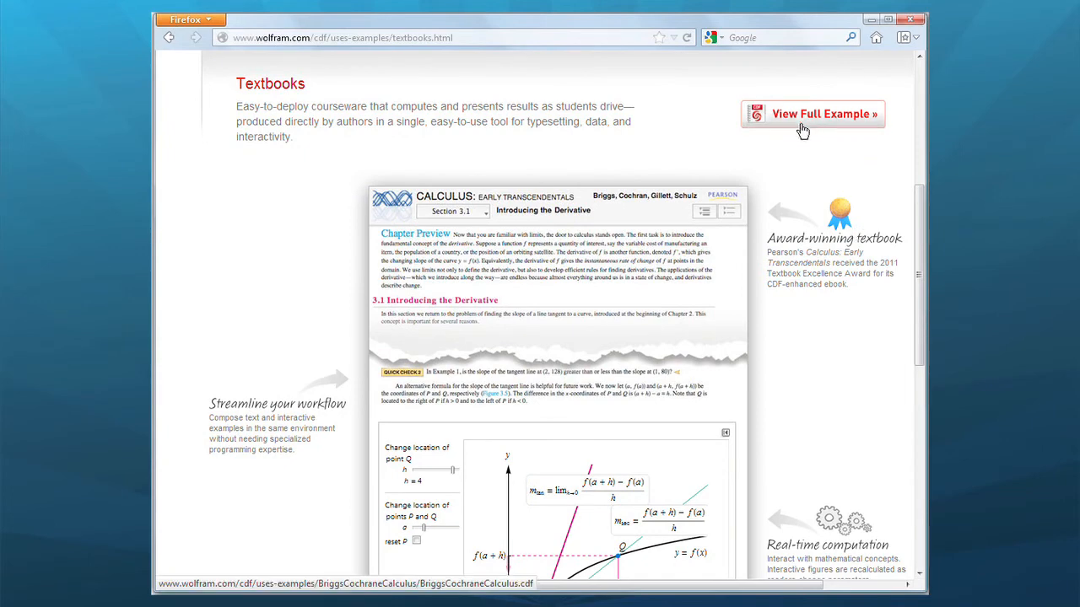
- View the full calculus textbook example and move Figure 3.1's tangent point to flip the slope's sign
left_click(814, 115)
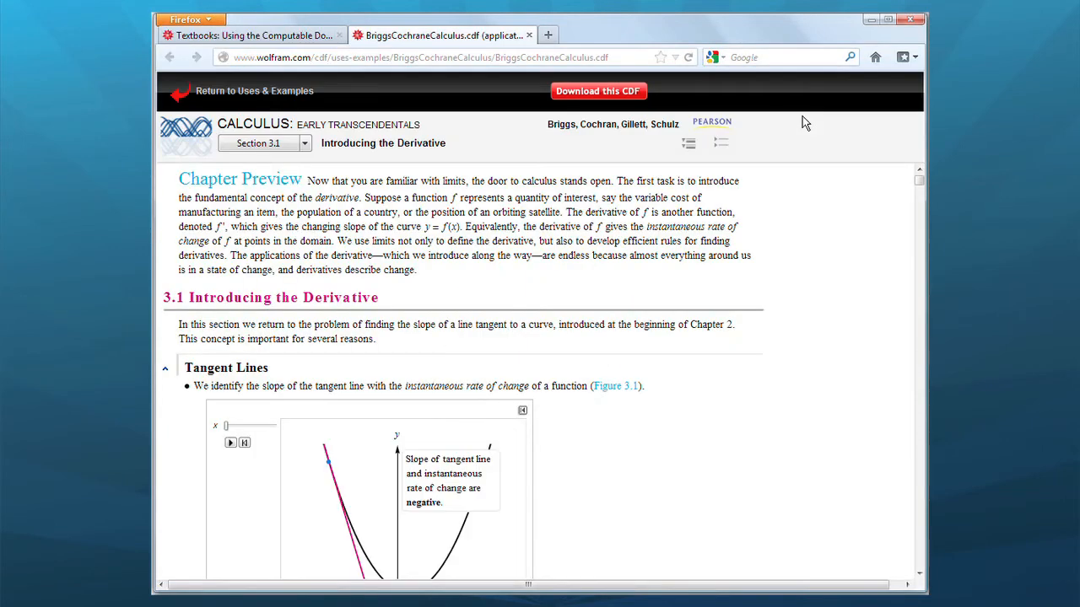
scroll("down", 3)
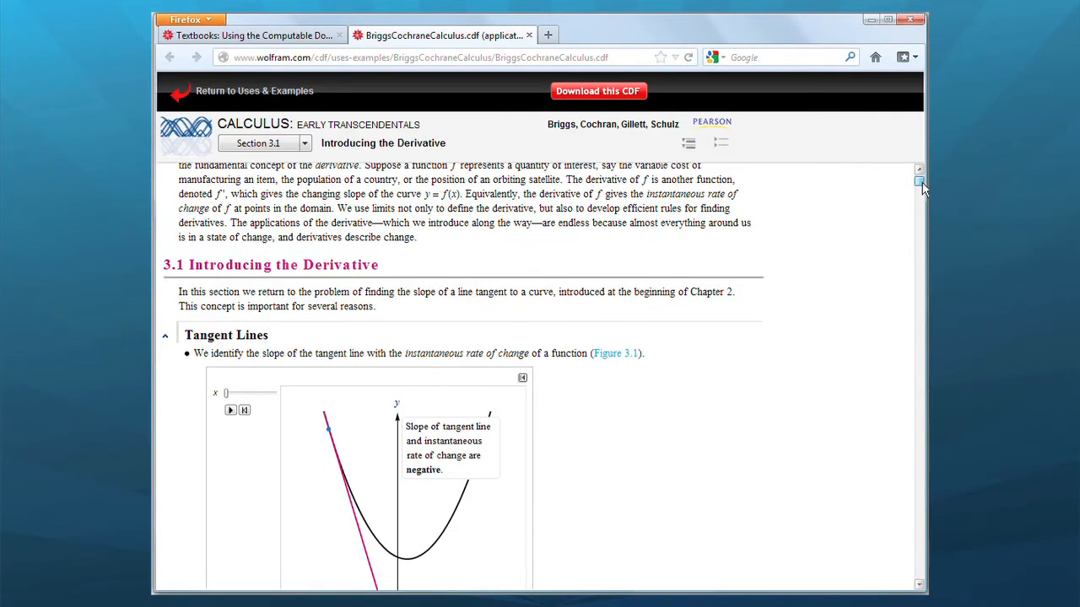
scroll("down", 3)
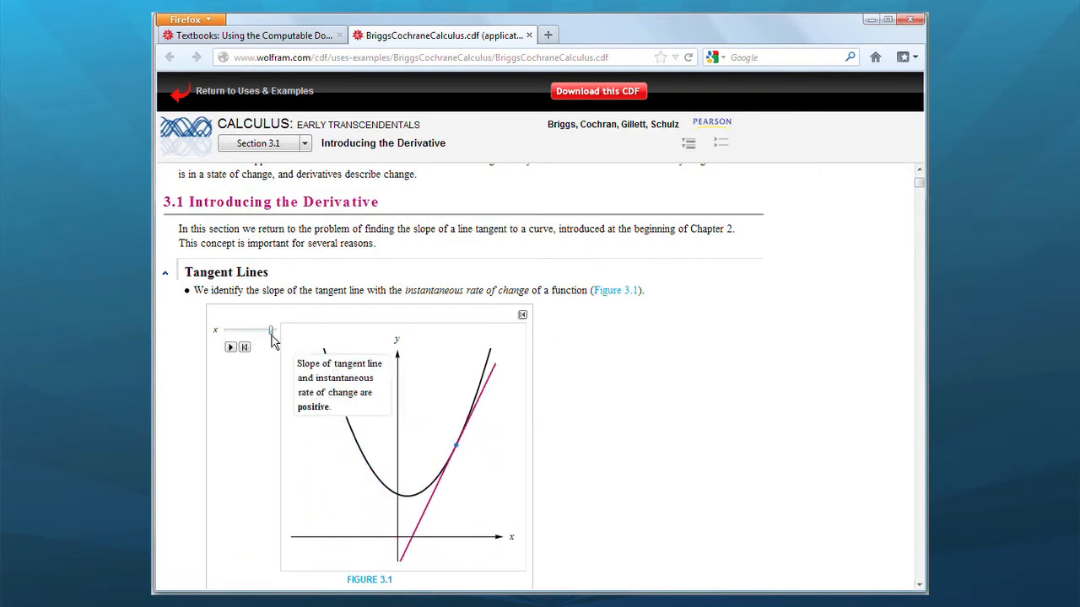
left_click_drag(271, 329, 232, 329)
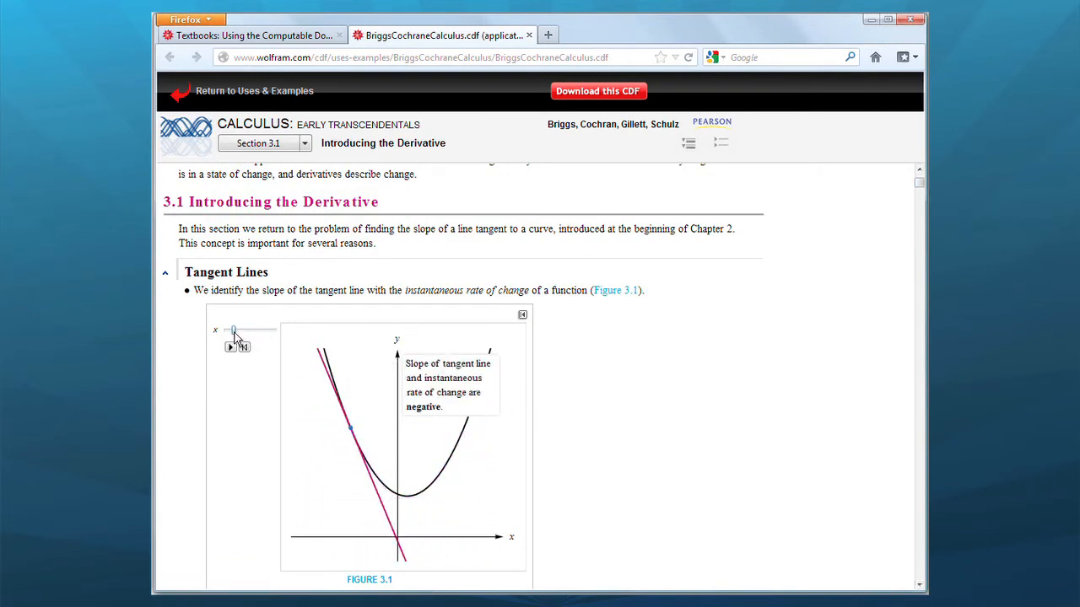
left_click(722, 141)
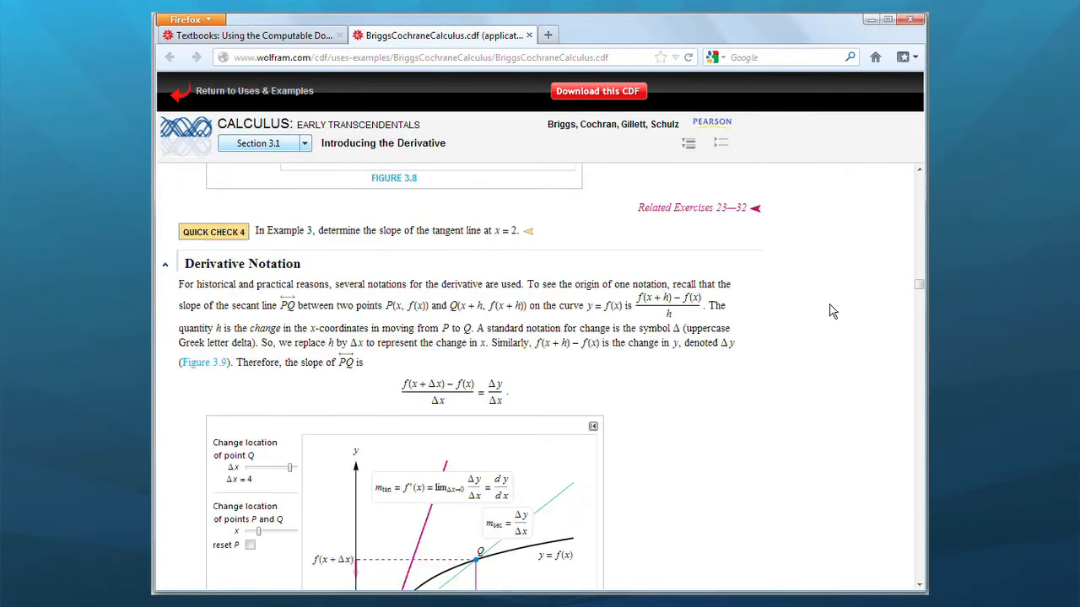
- In Figure 3.9, reduce Δx from 4 to 3.1, bringing point Q toward P
scroll("down", 3)
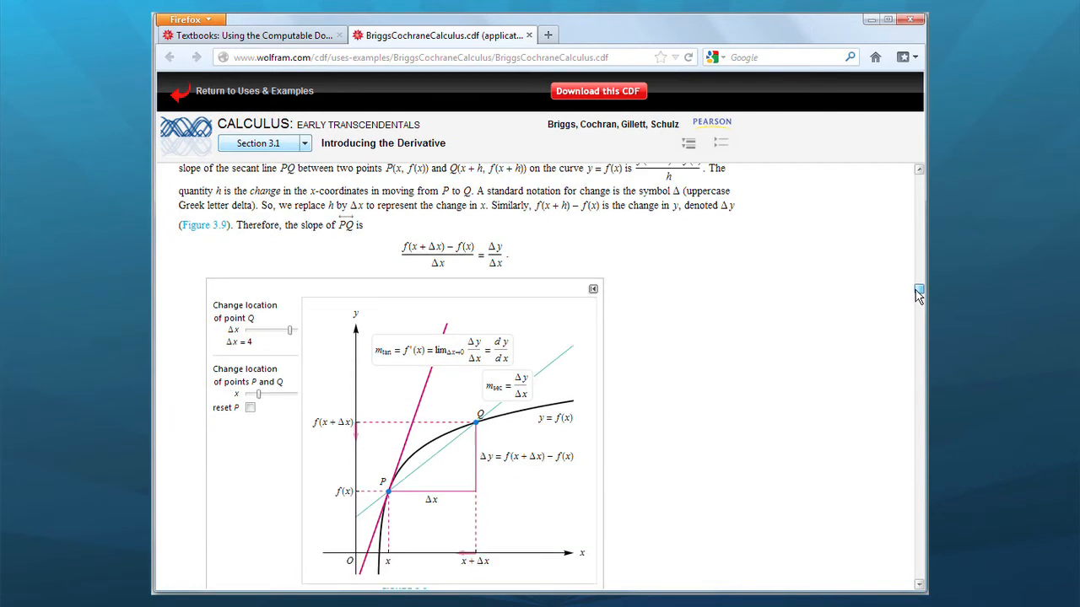
scroll("down", 3)
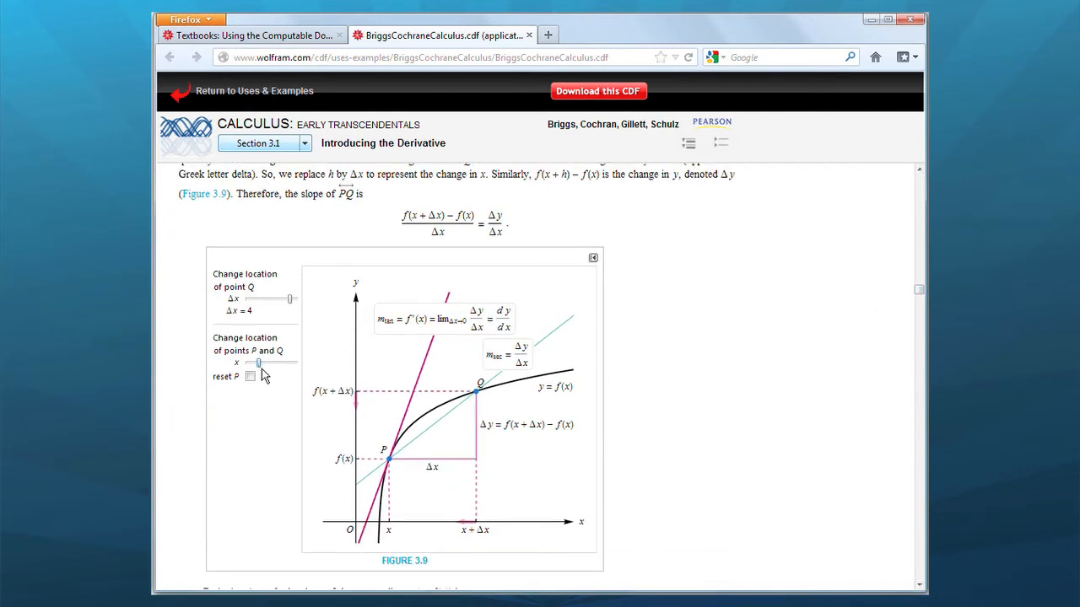
left_click_drag(290, 300, 280, 300)
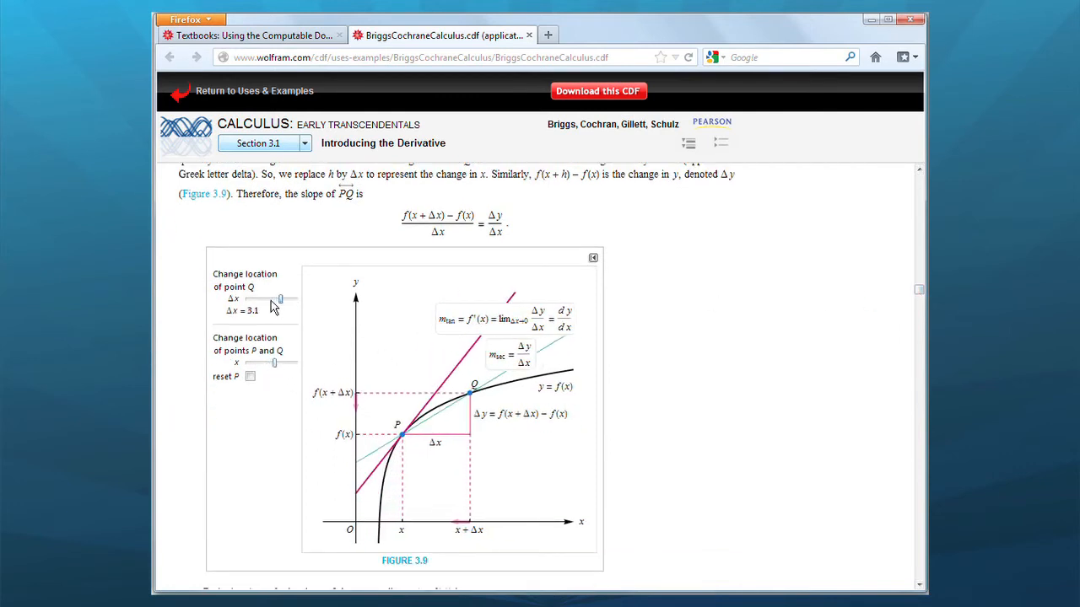
- Adjust the Δx slider to move point Q along the curve
left_click_drag(280, 300, 251, 301)
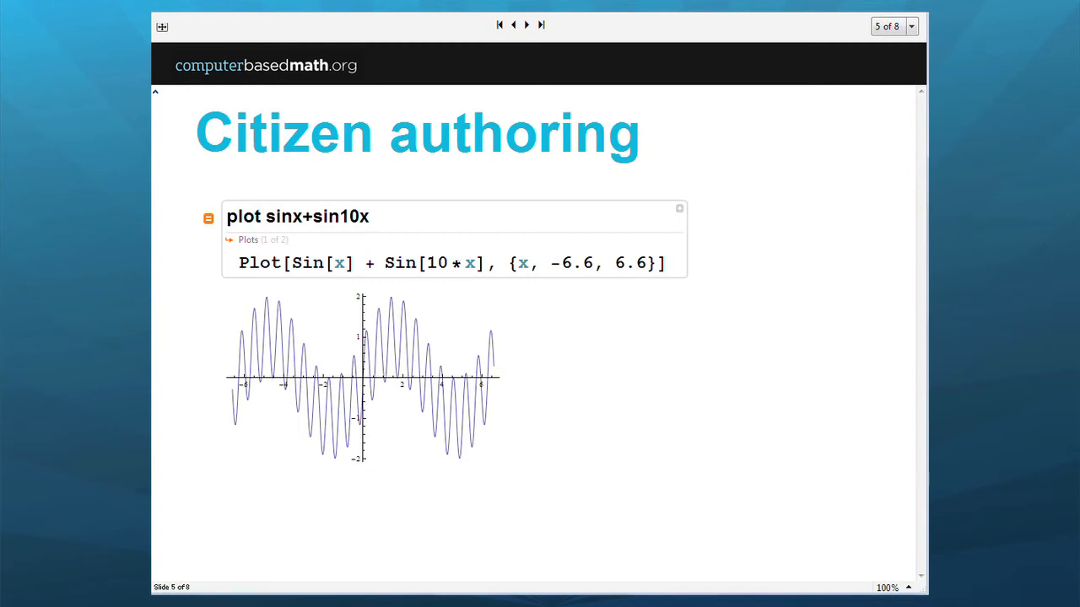
mouse_move(628, 270)
type("{f")
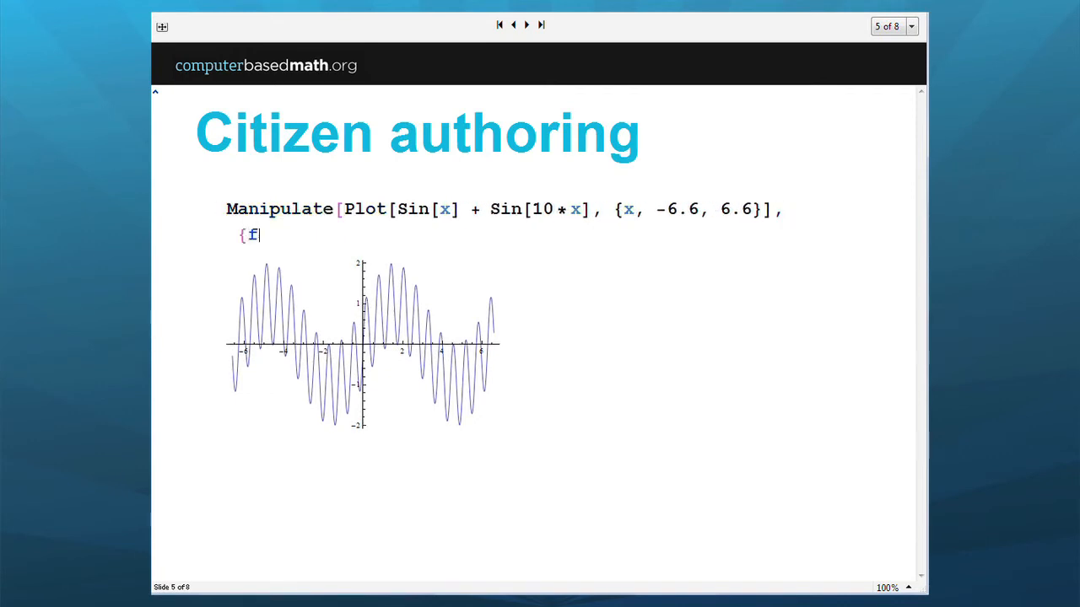
- Complete the Manipulate with parameter {freq, 10, 20} and change Sin[x] to Sin[x freq]
type("req, 10,")
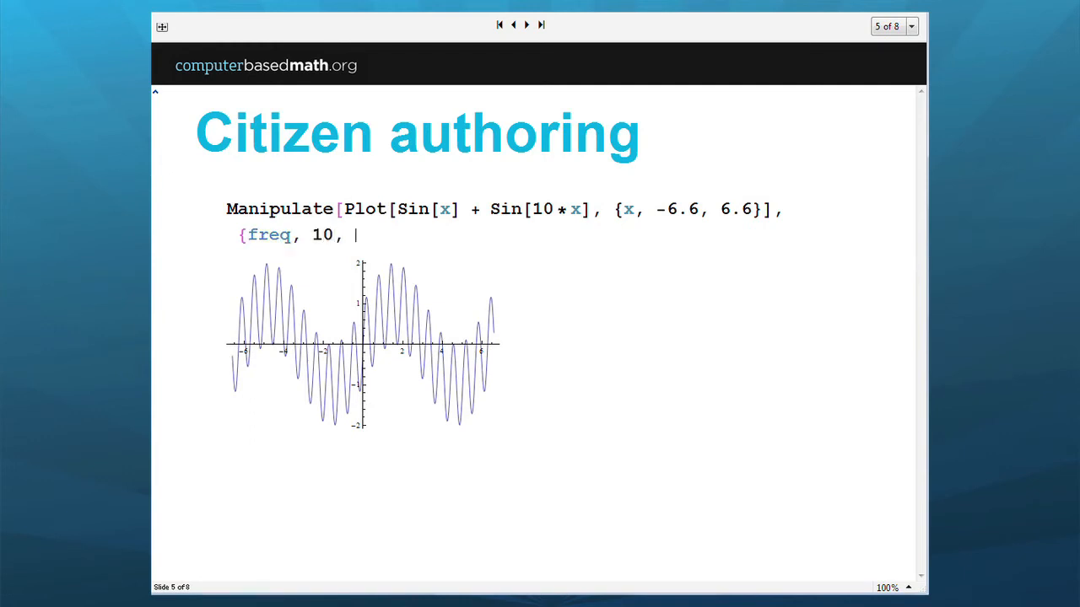
type("20}]")
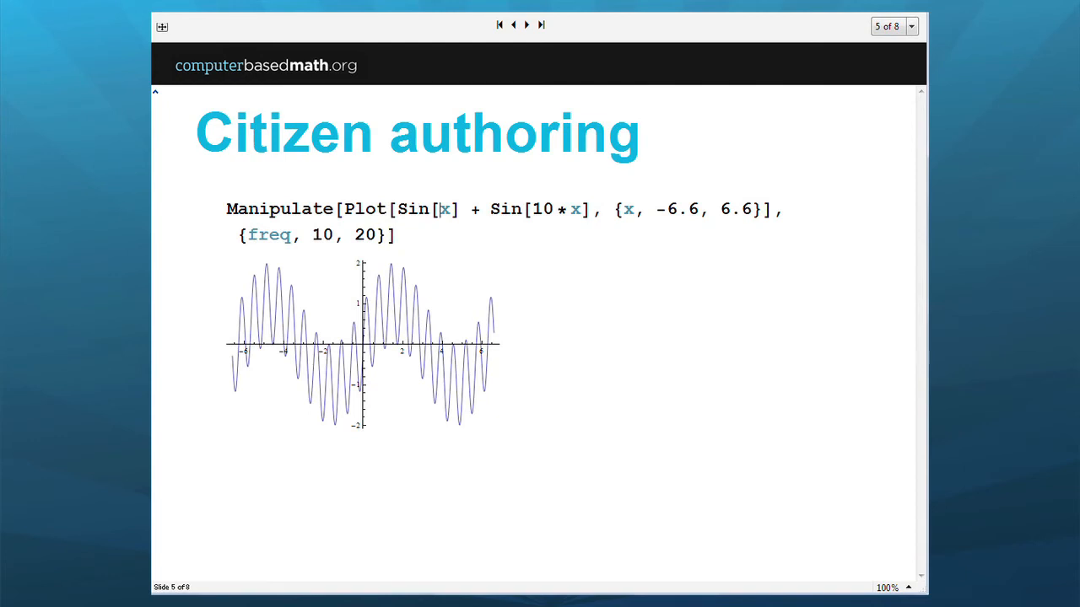
type("freq")
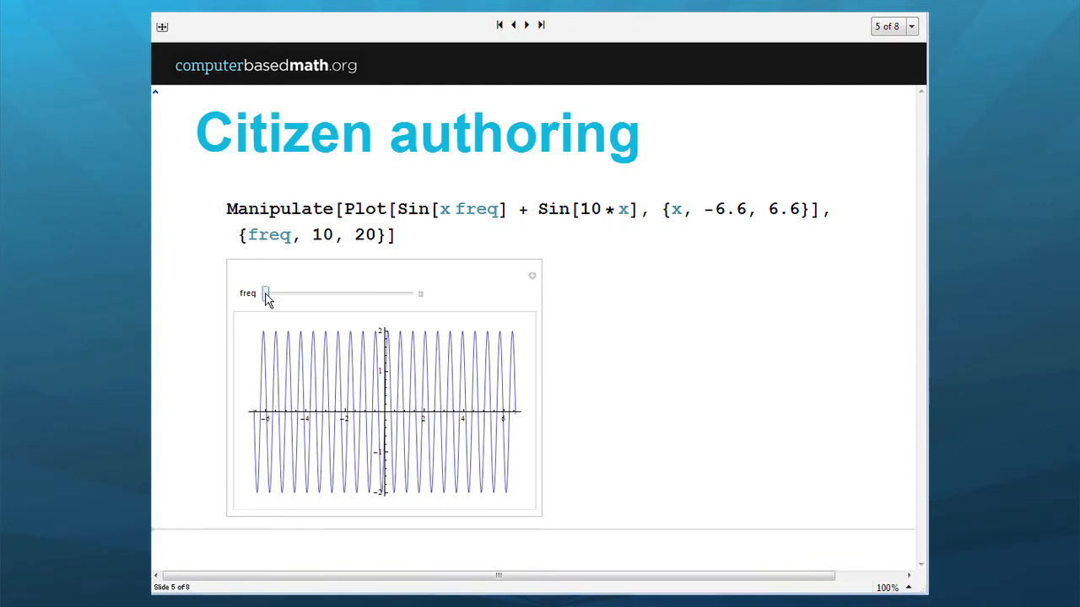
- Vary freq up and down with the slider to reshape the plotted waveform
left_click_drag(266, 294, 344, 294)
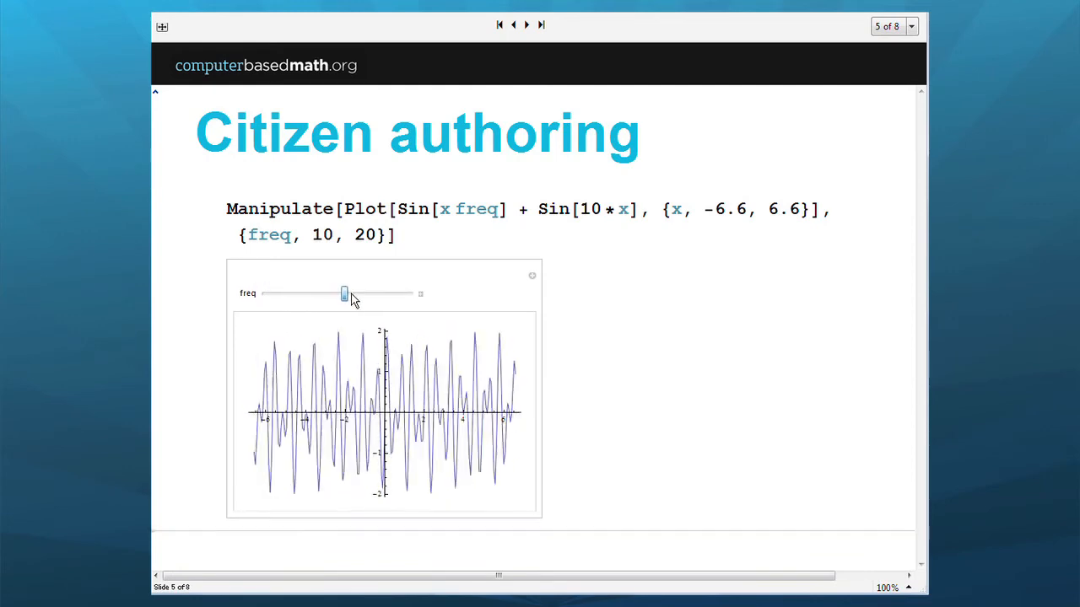
left_click_drag(344, 293, 297, 293)
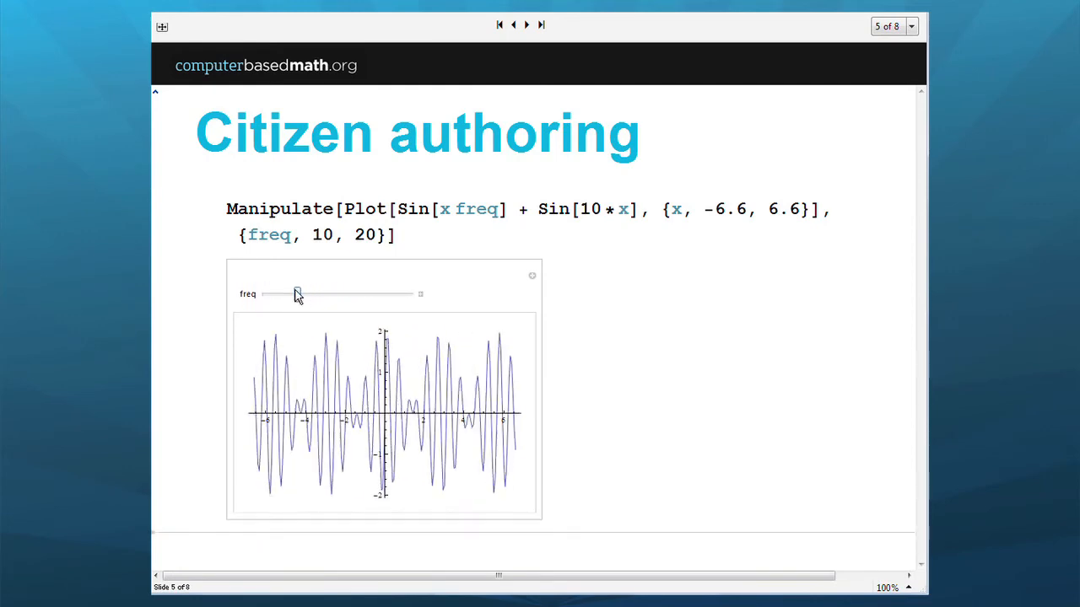
left_click_drag(297, 294, 361, 293)
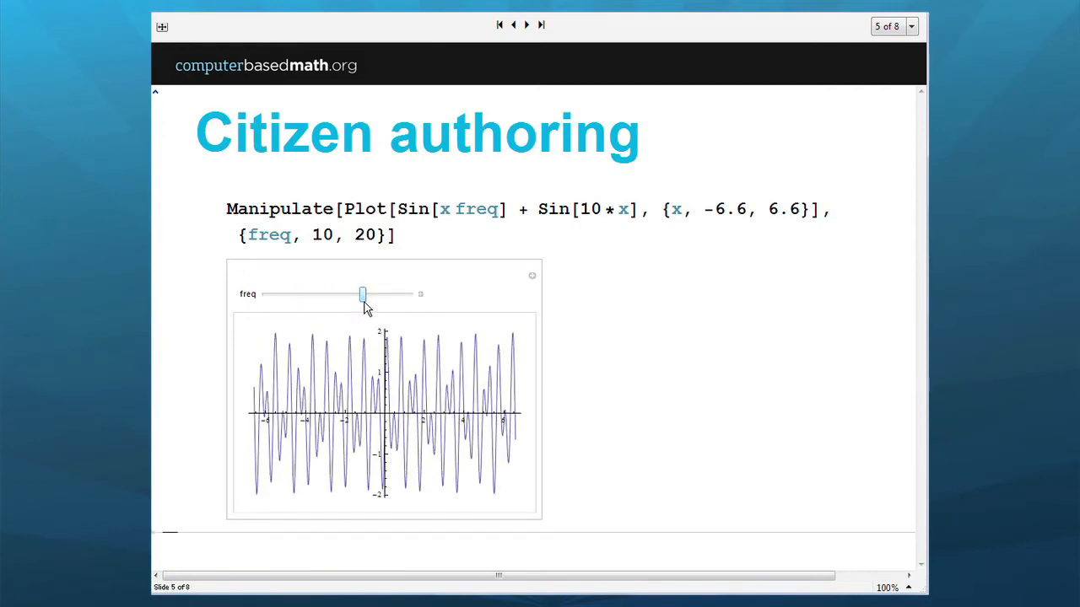